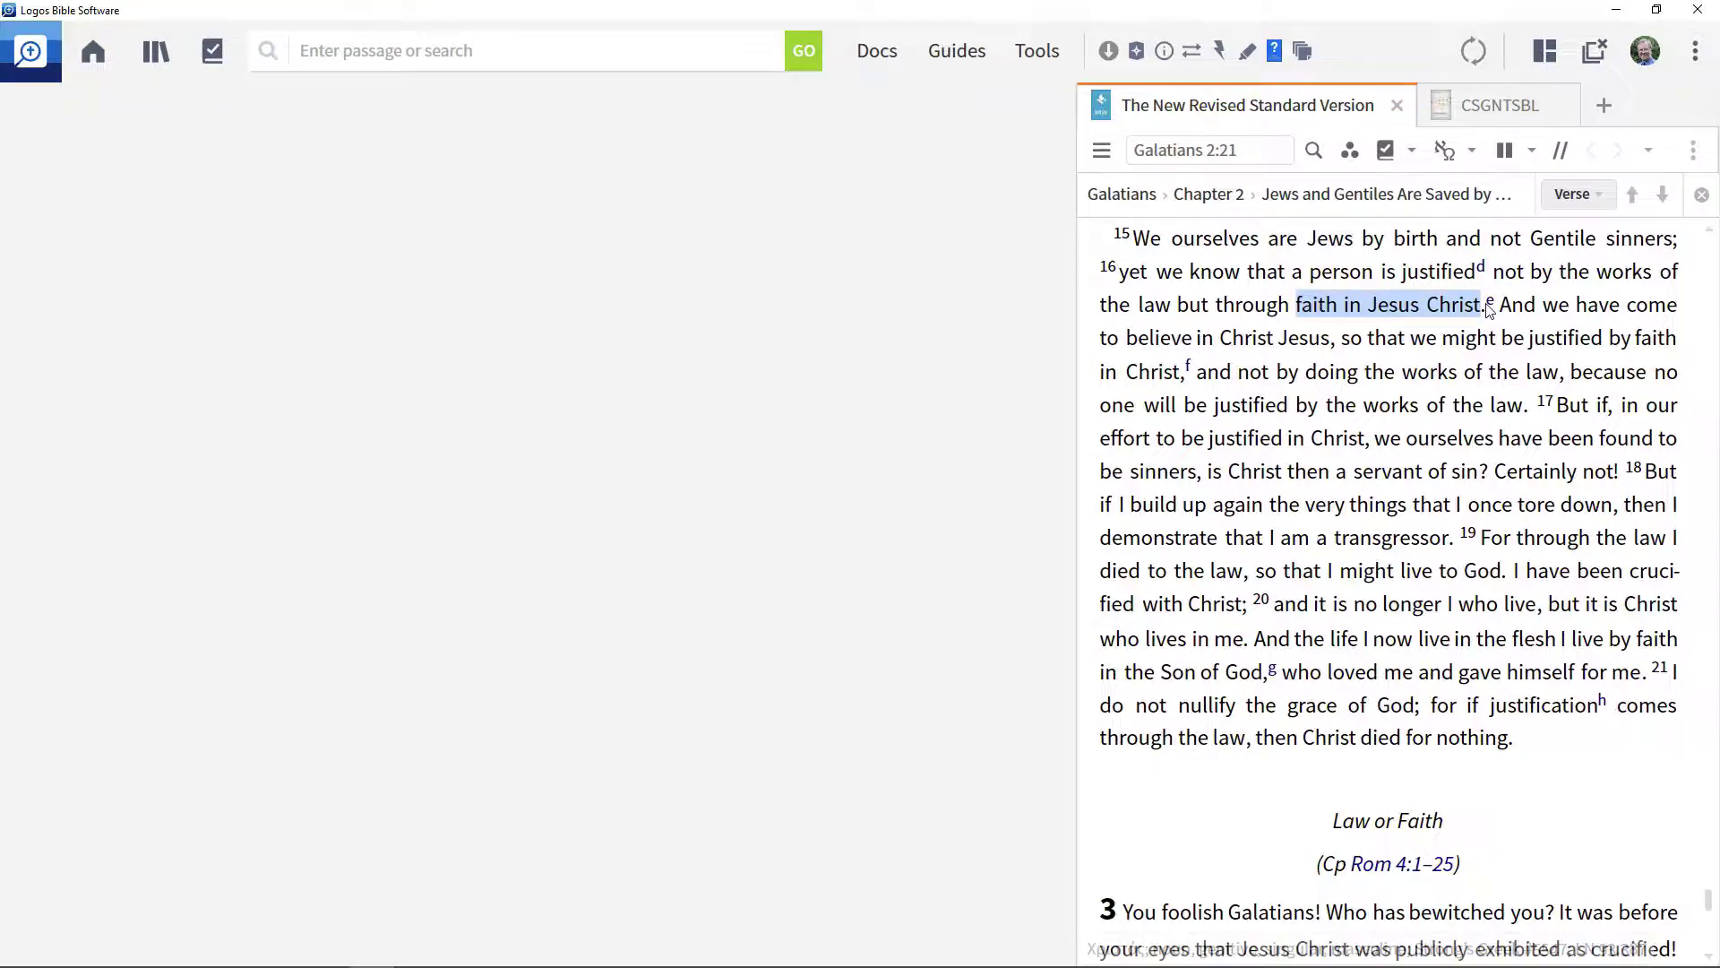
mouse_move(1489, 308)
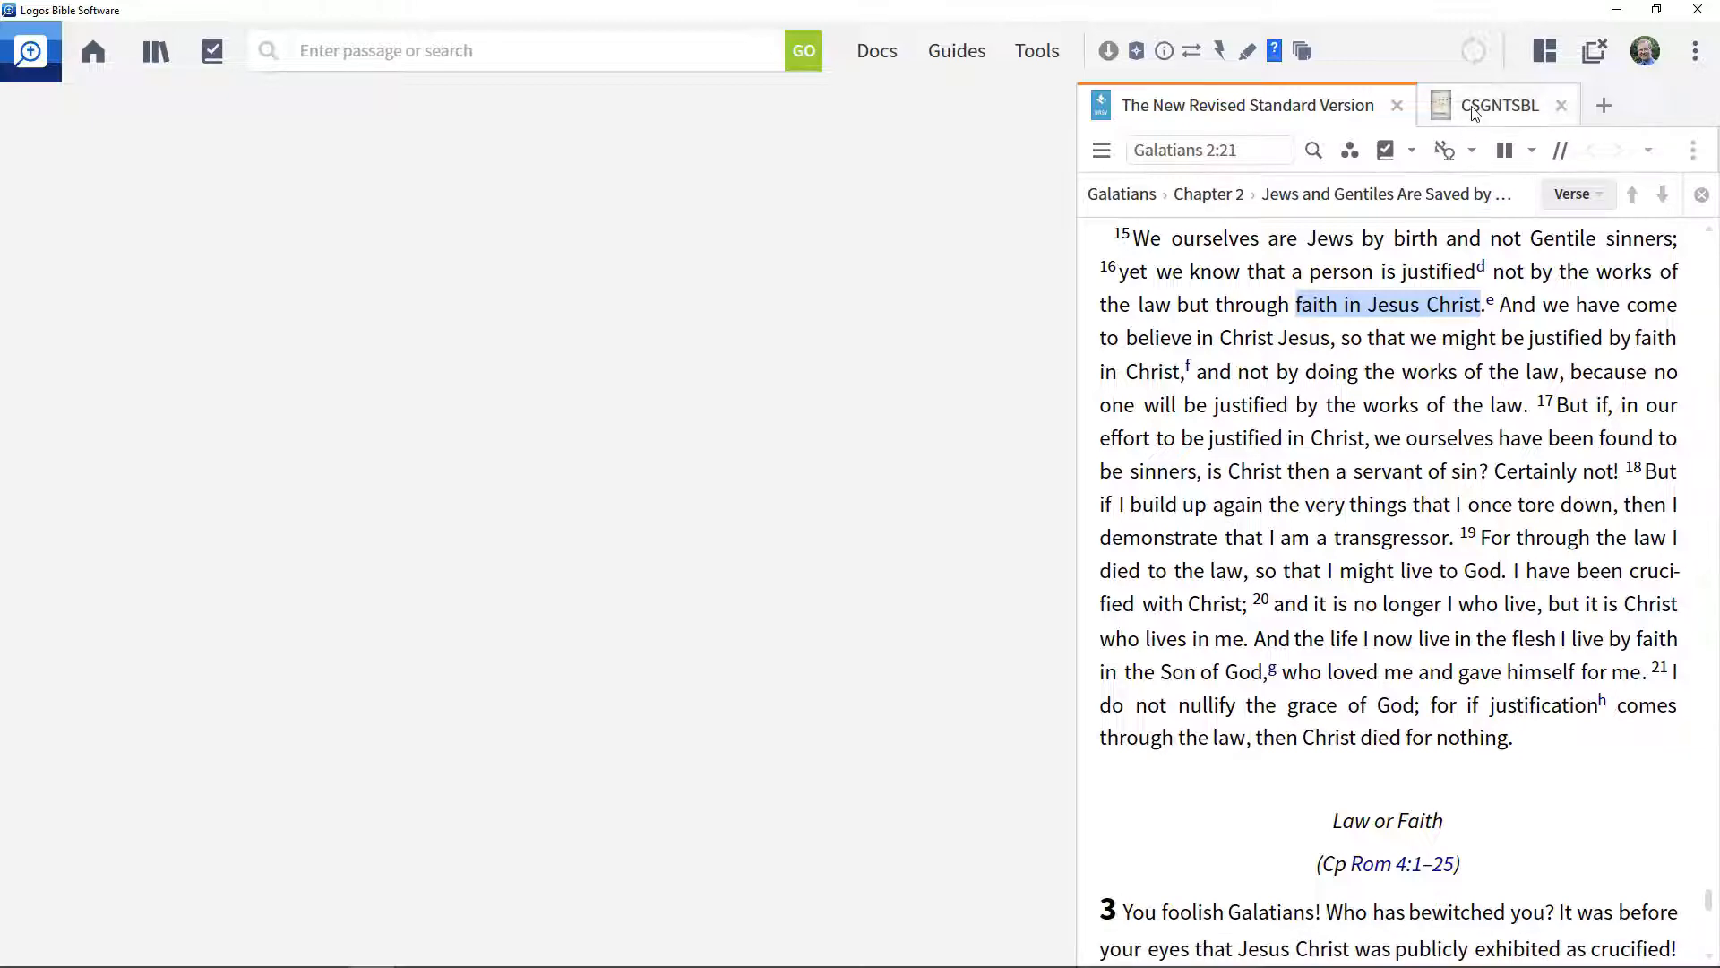
Show the CSGNTSBL syntax graph for Galatians 2:16, highlighting πίστεως Ἰησοῦ Χριστοῦ
click(1496, 105)
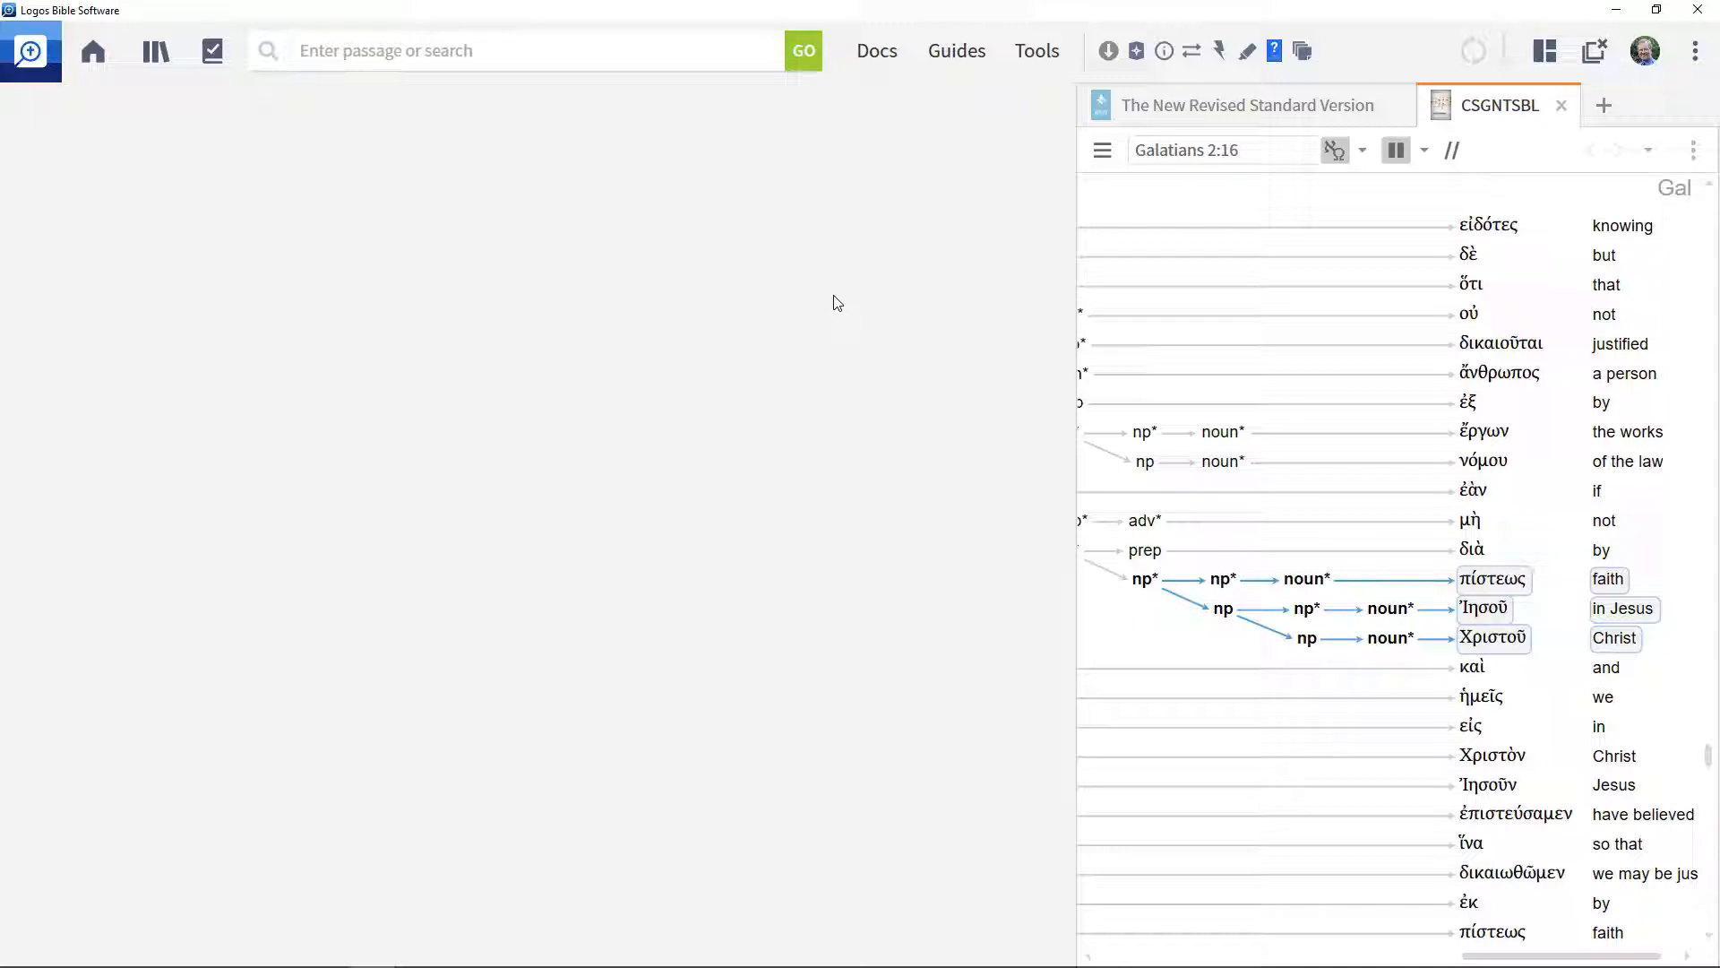
mouse_move(1305, 580)
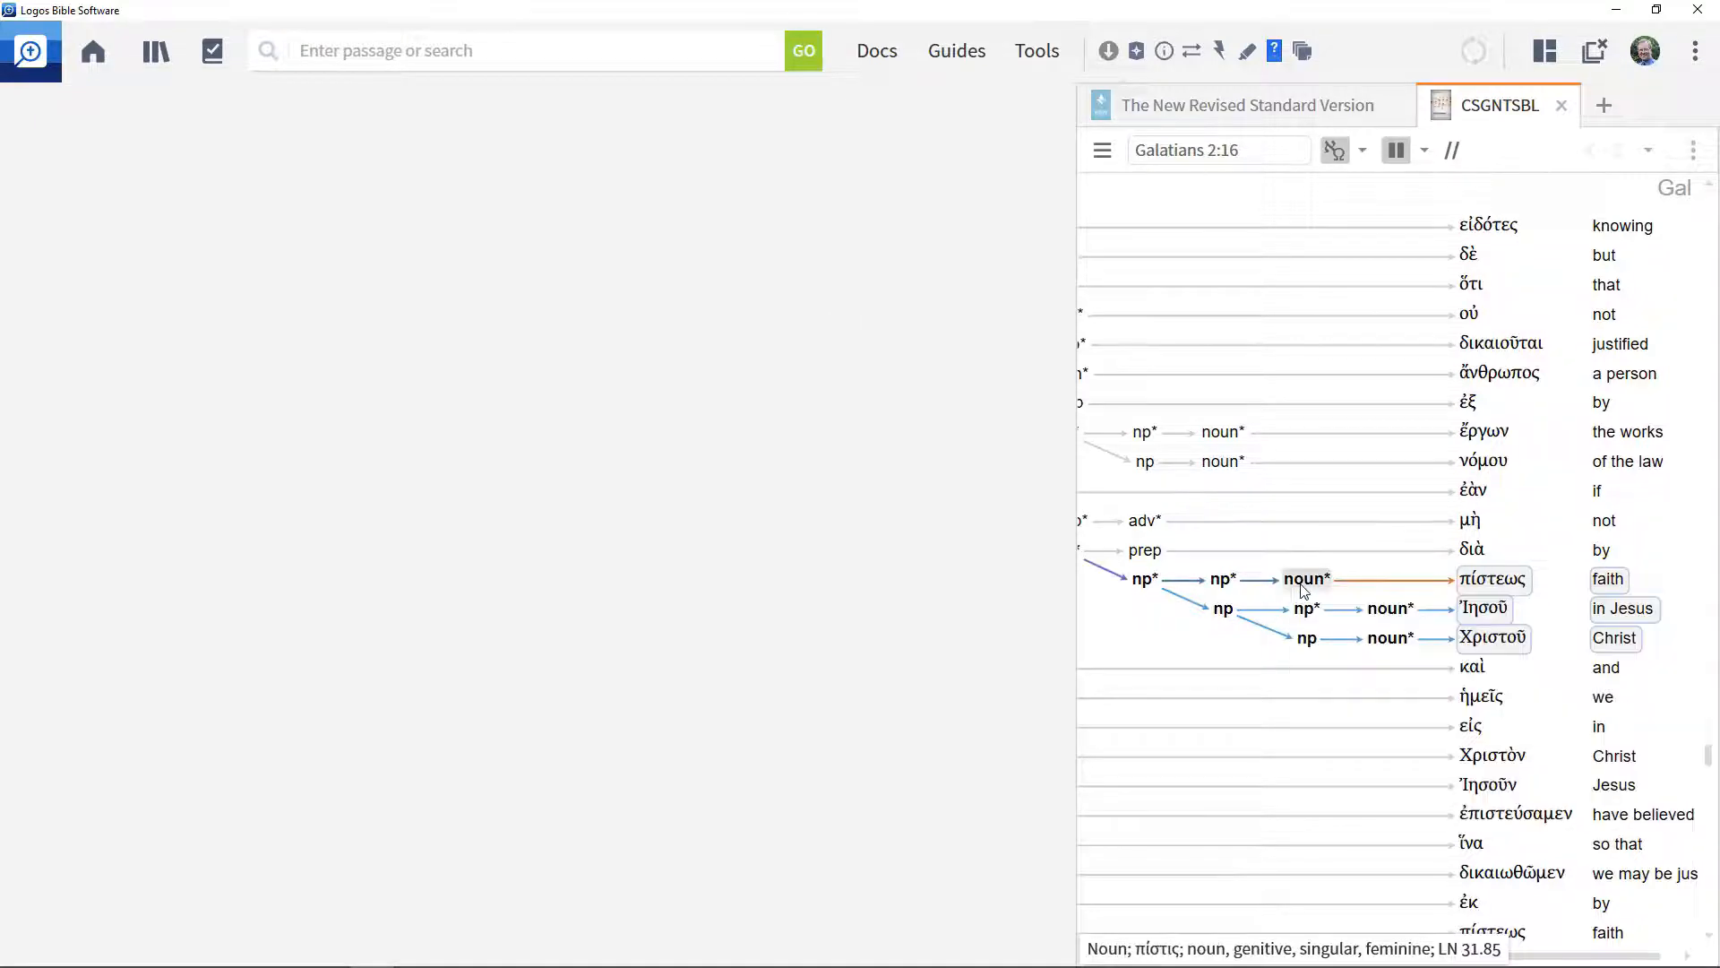
mouse_move(1304, 580)
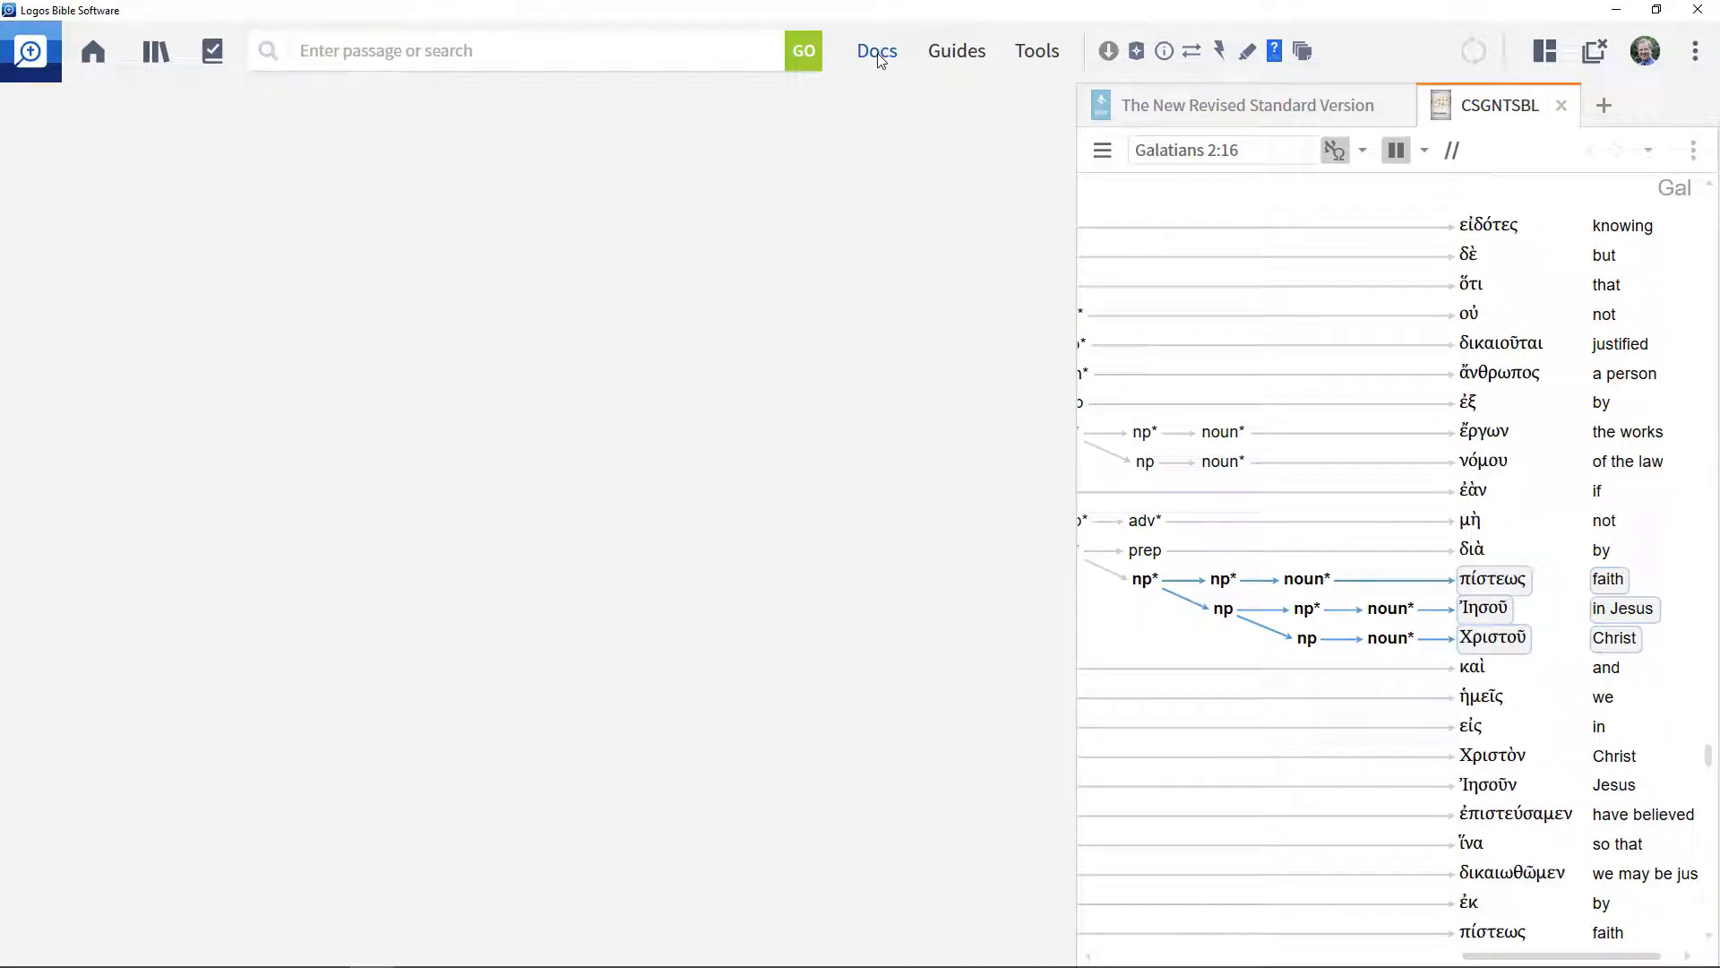
mouse_move(833, 425)
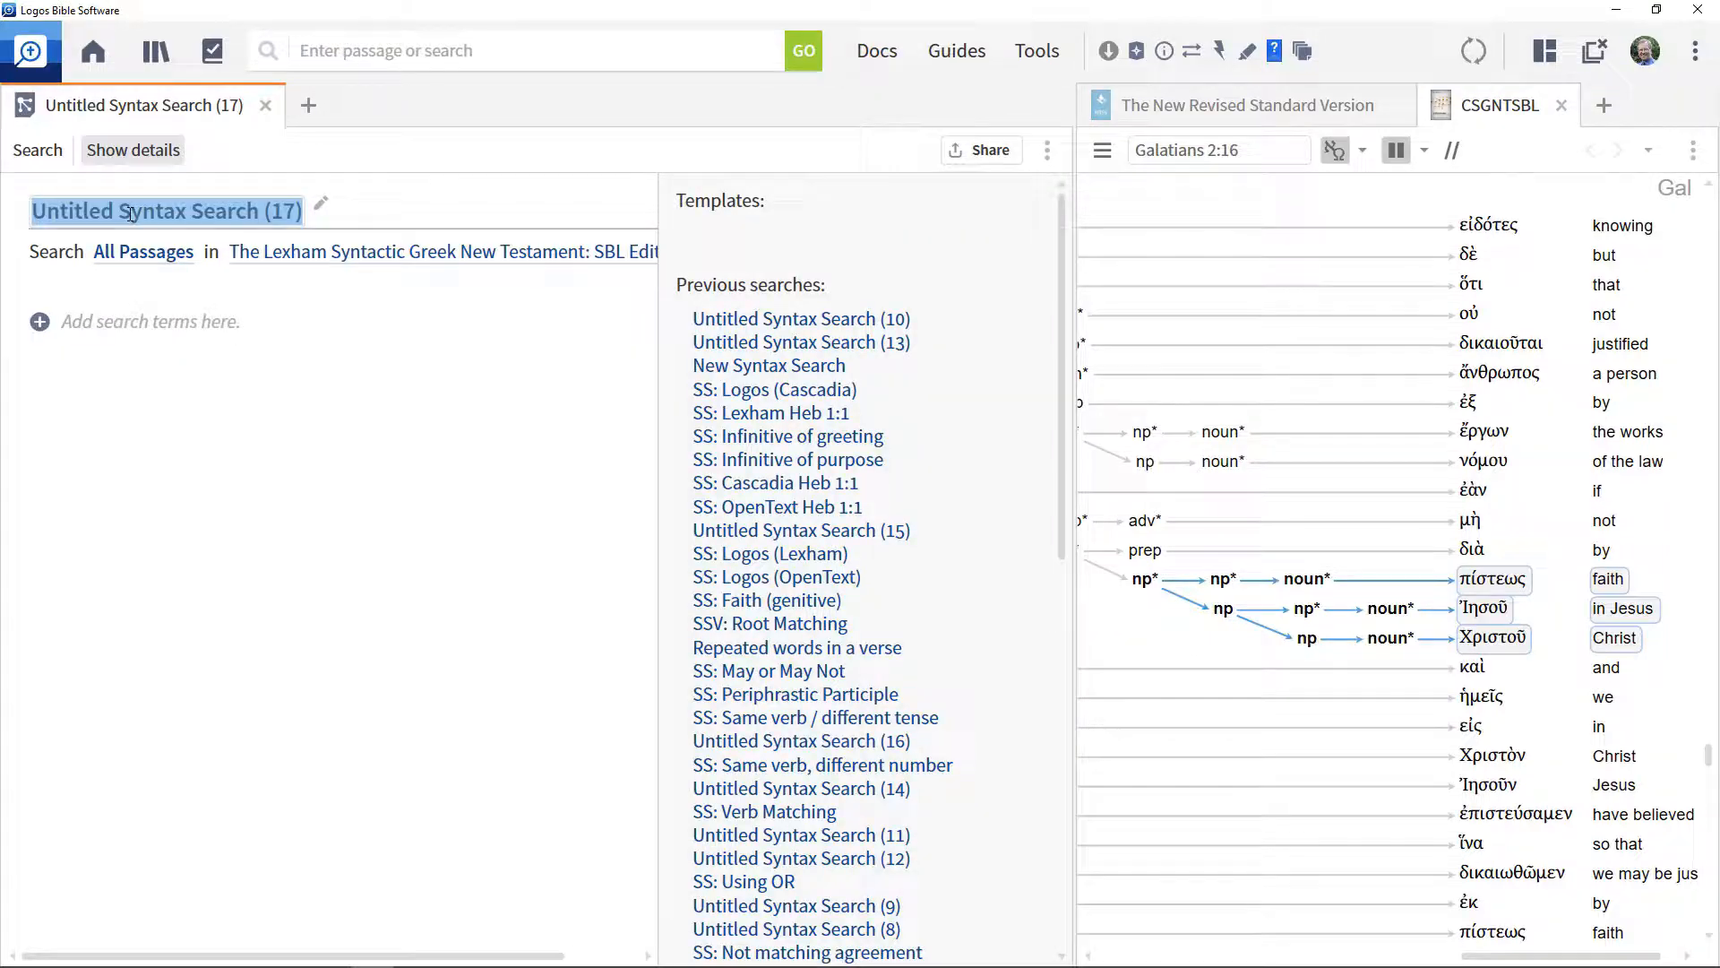
Name the search 'Faith in Jesus Christ', target the Cascadia SBL Edition, and add a nominal phrase
text(Faith in Jesus Christ)
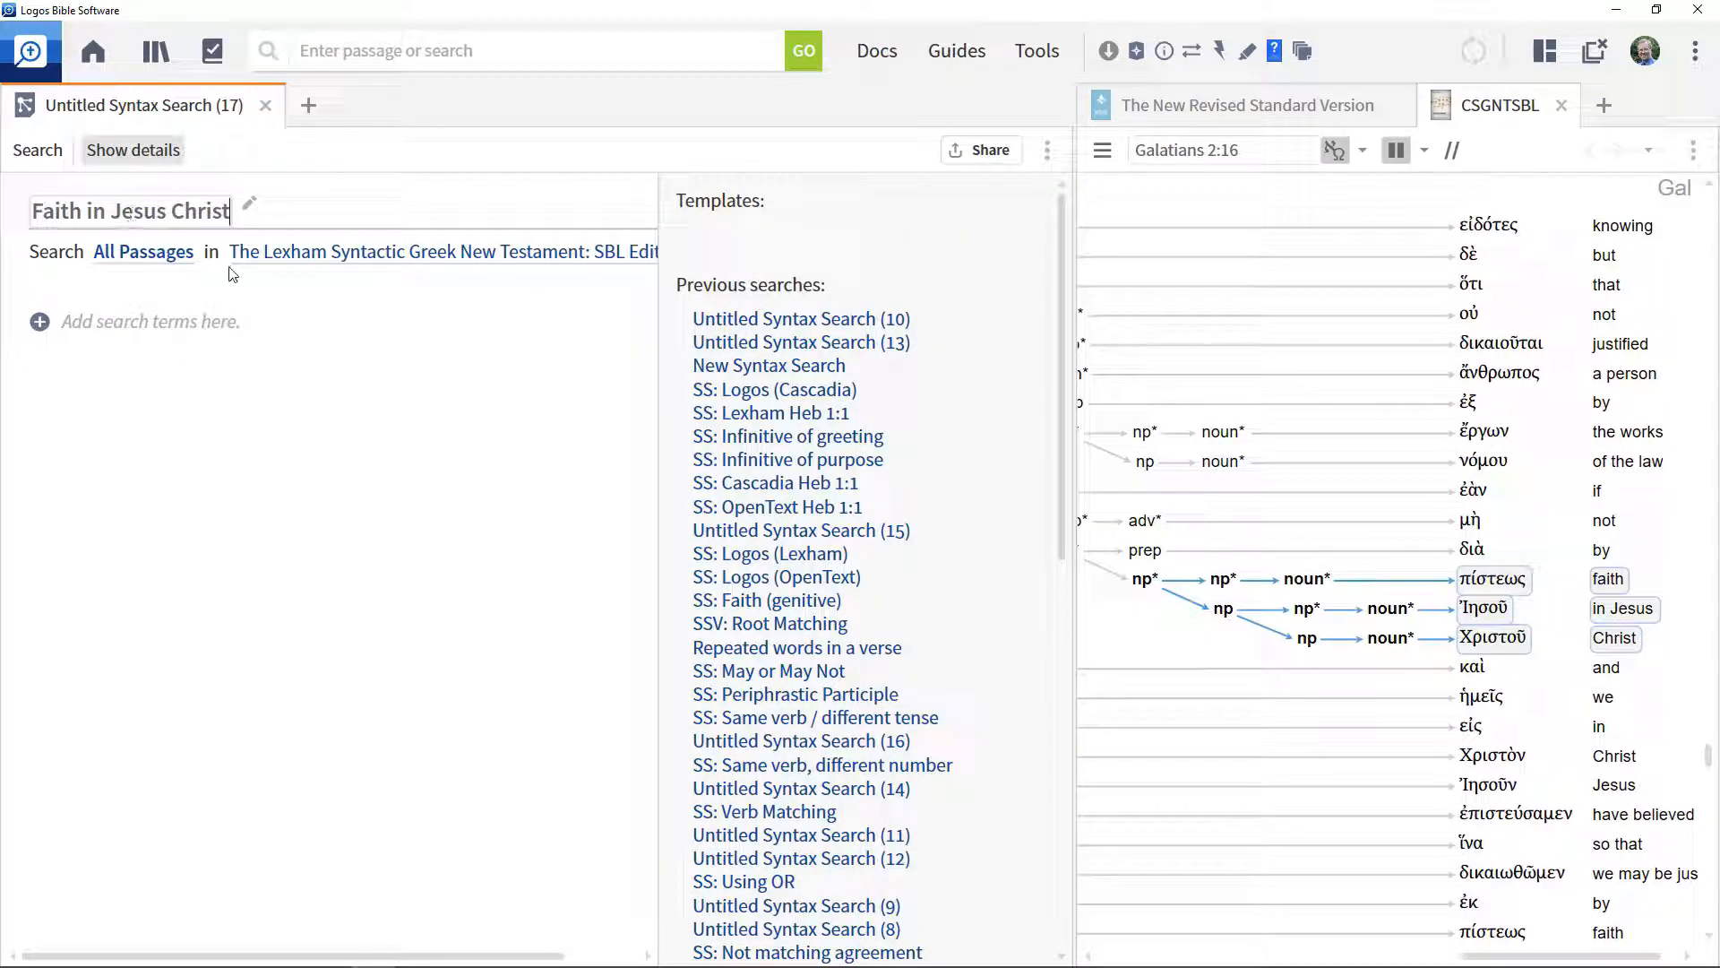
click(442, 251)
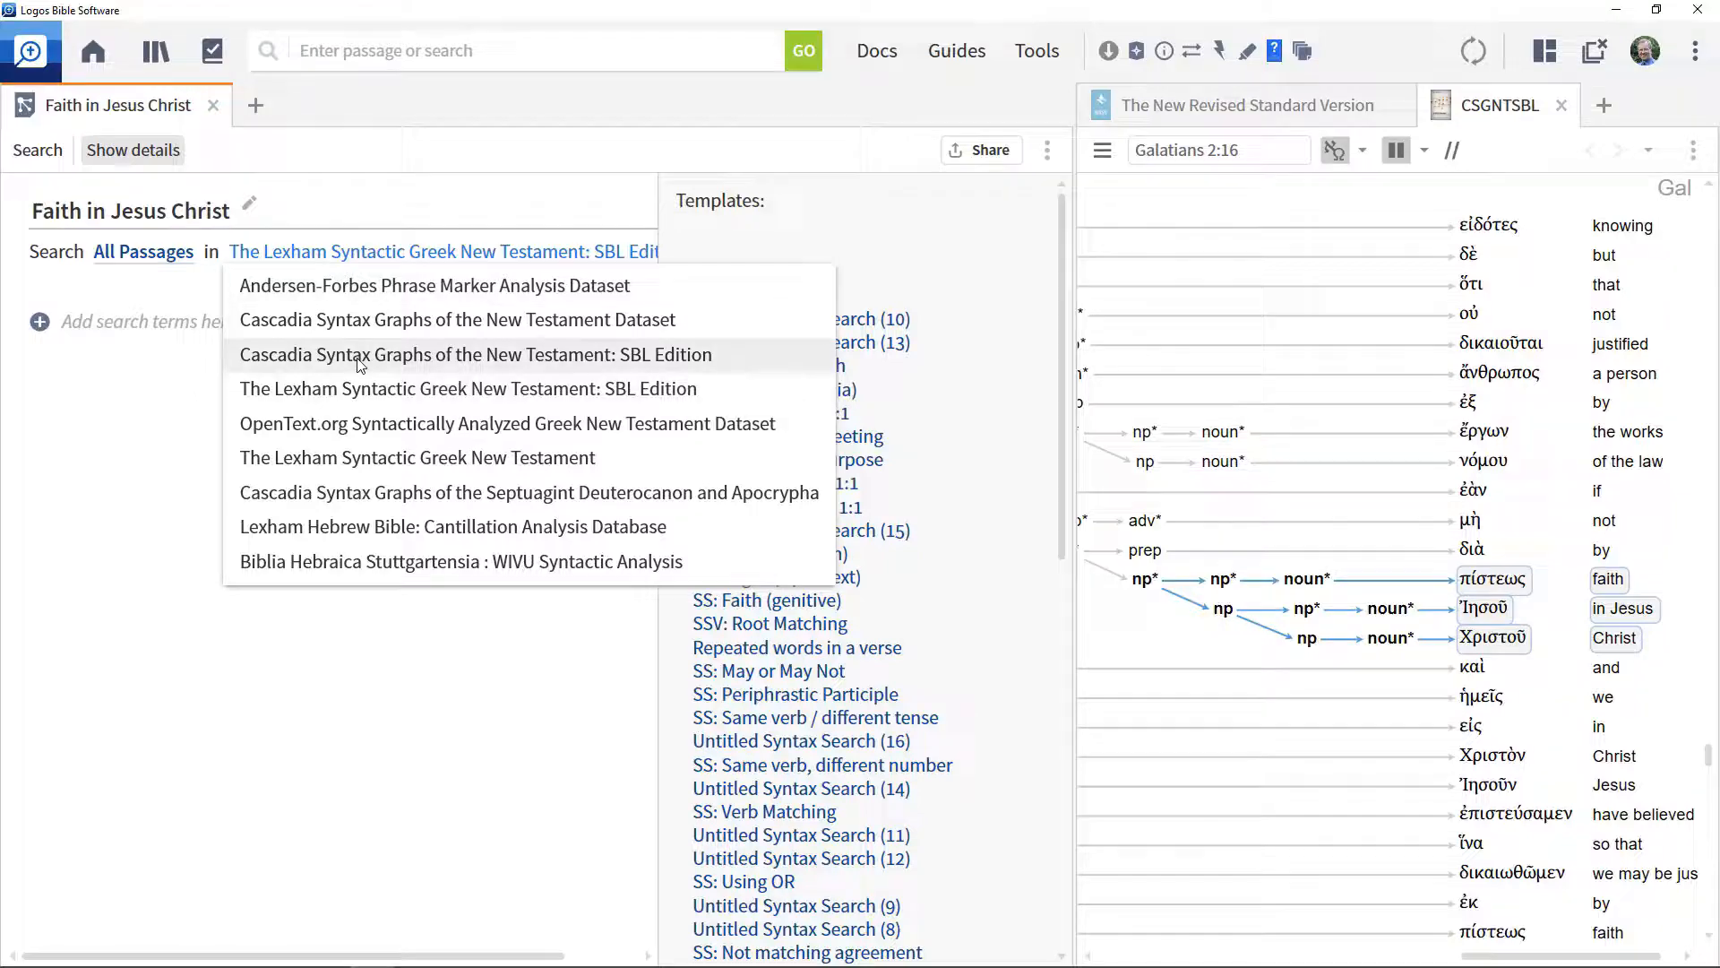
click(475, 355)
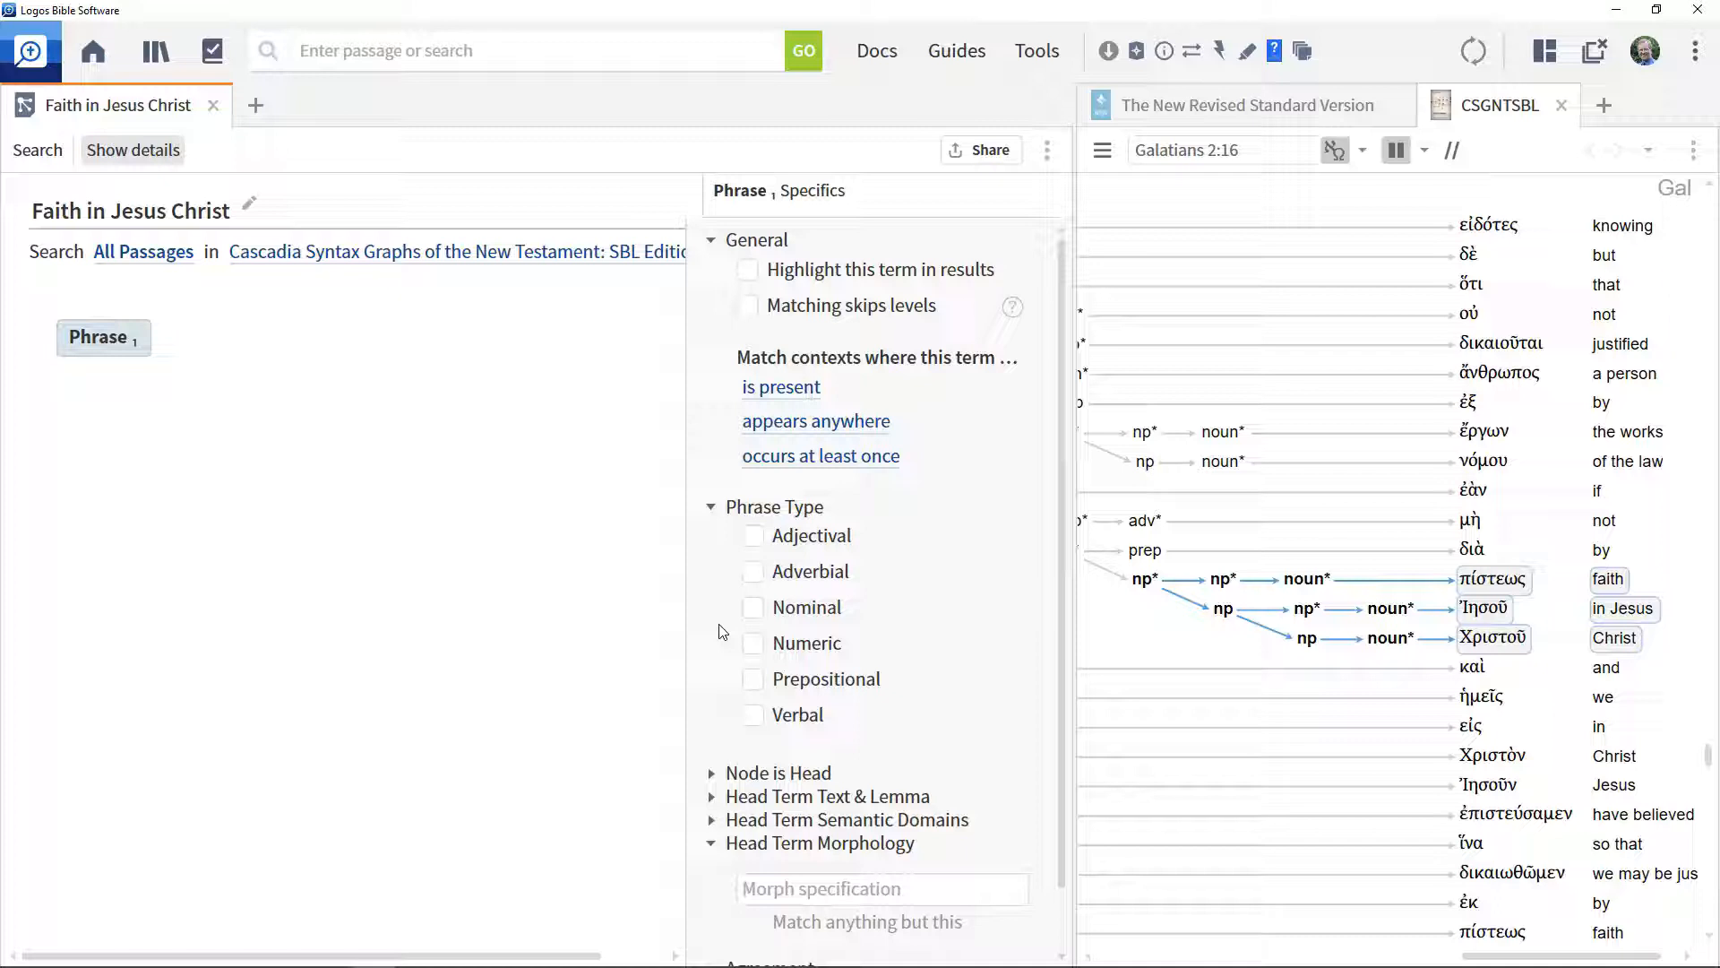
click(754, 607)
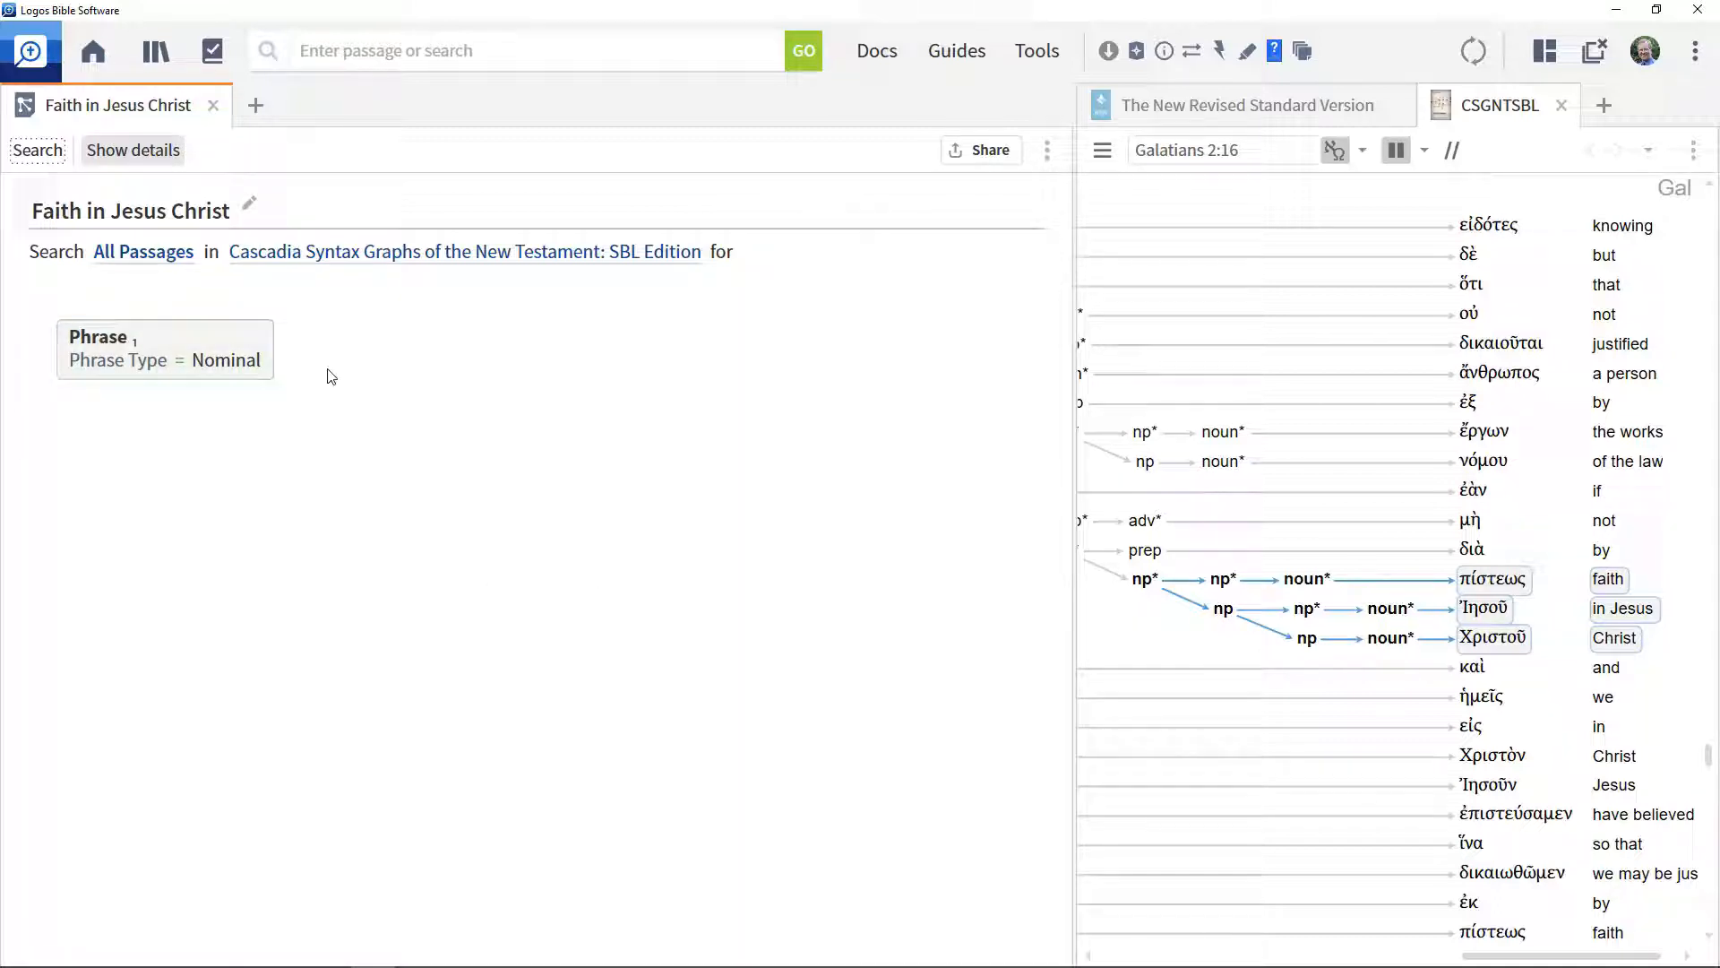
Nest a second nominal phrase with a terminal node under the first phrase
click(285, 336)
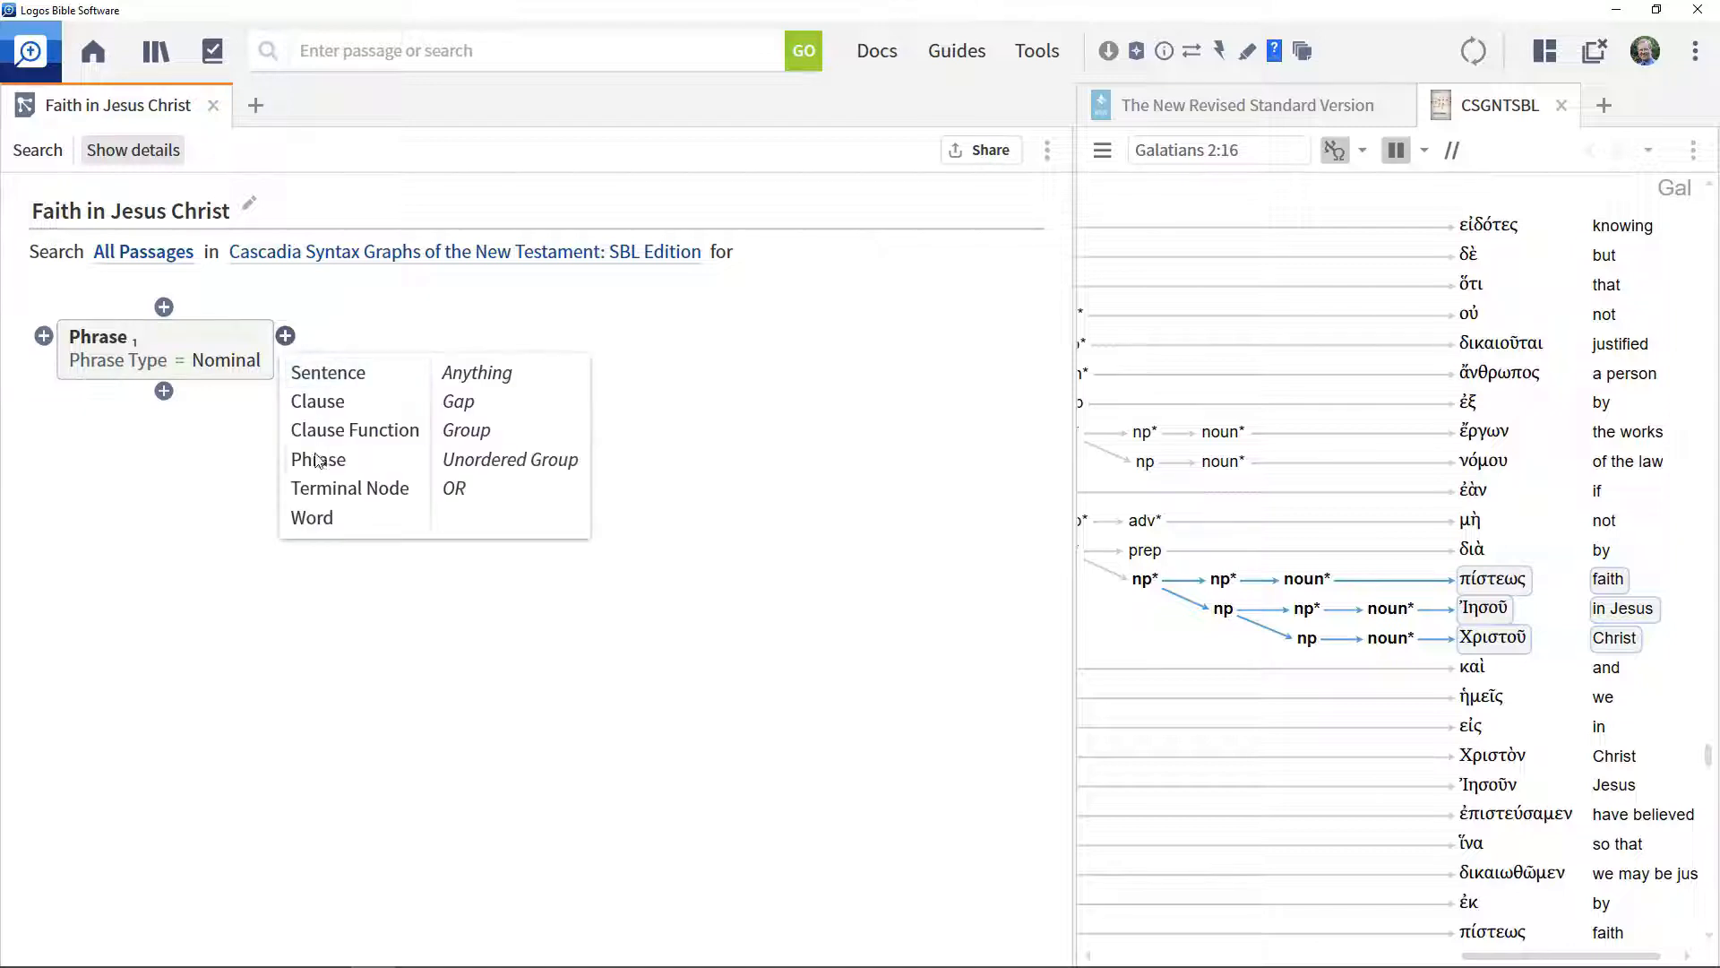
click(318, 459)
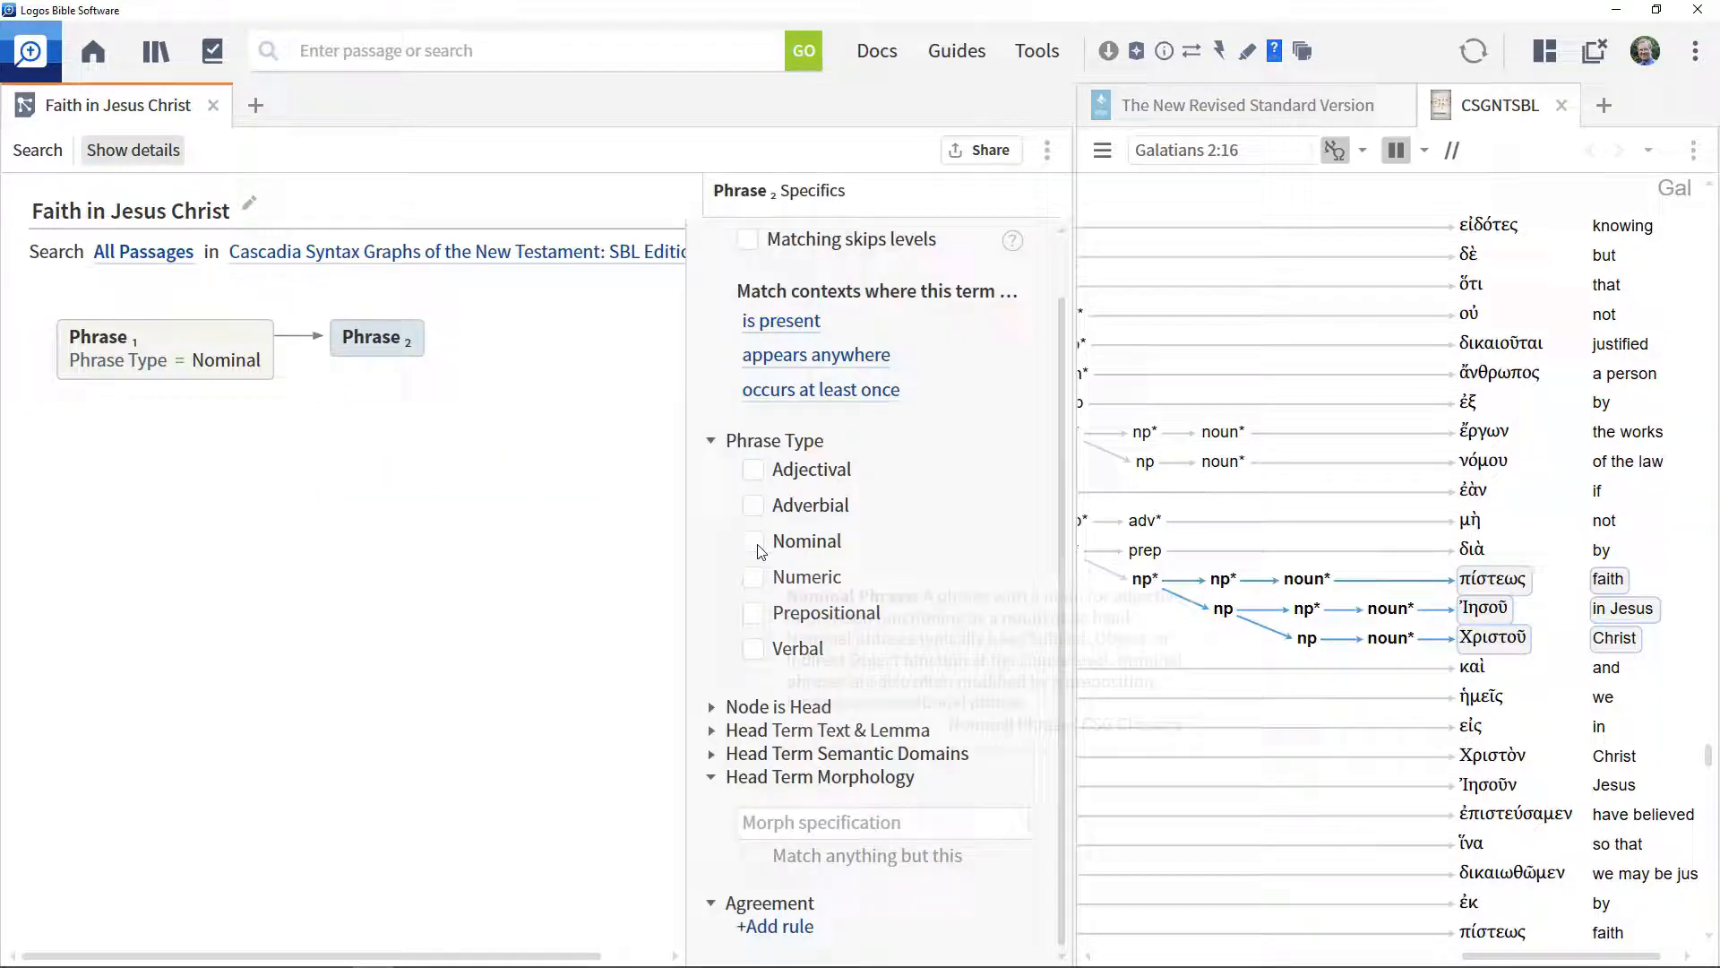
click(754, 539)
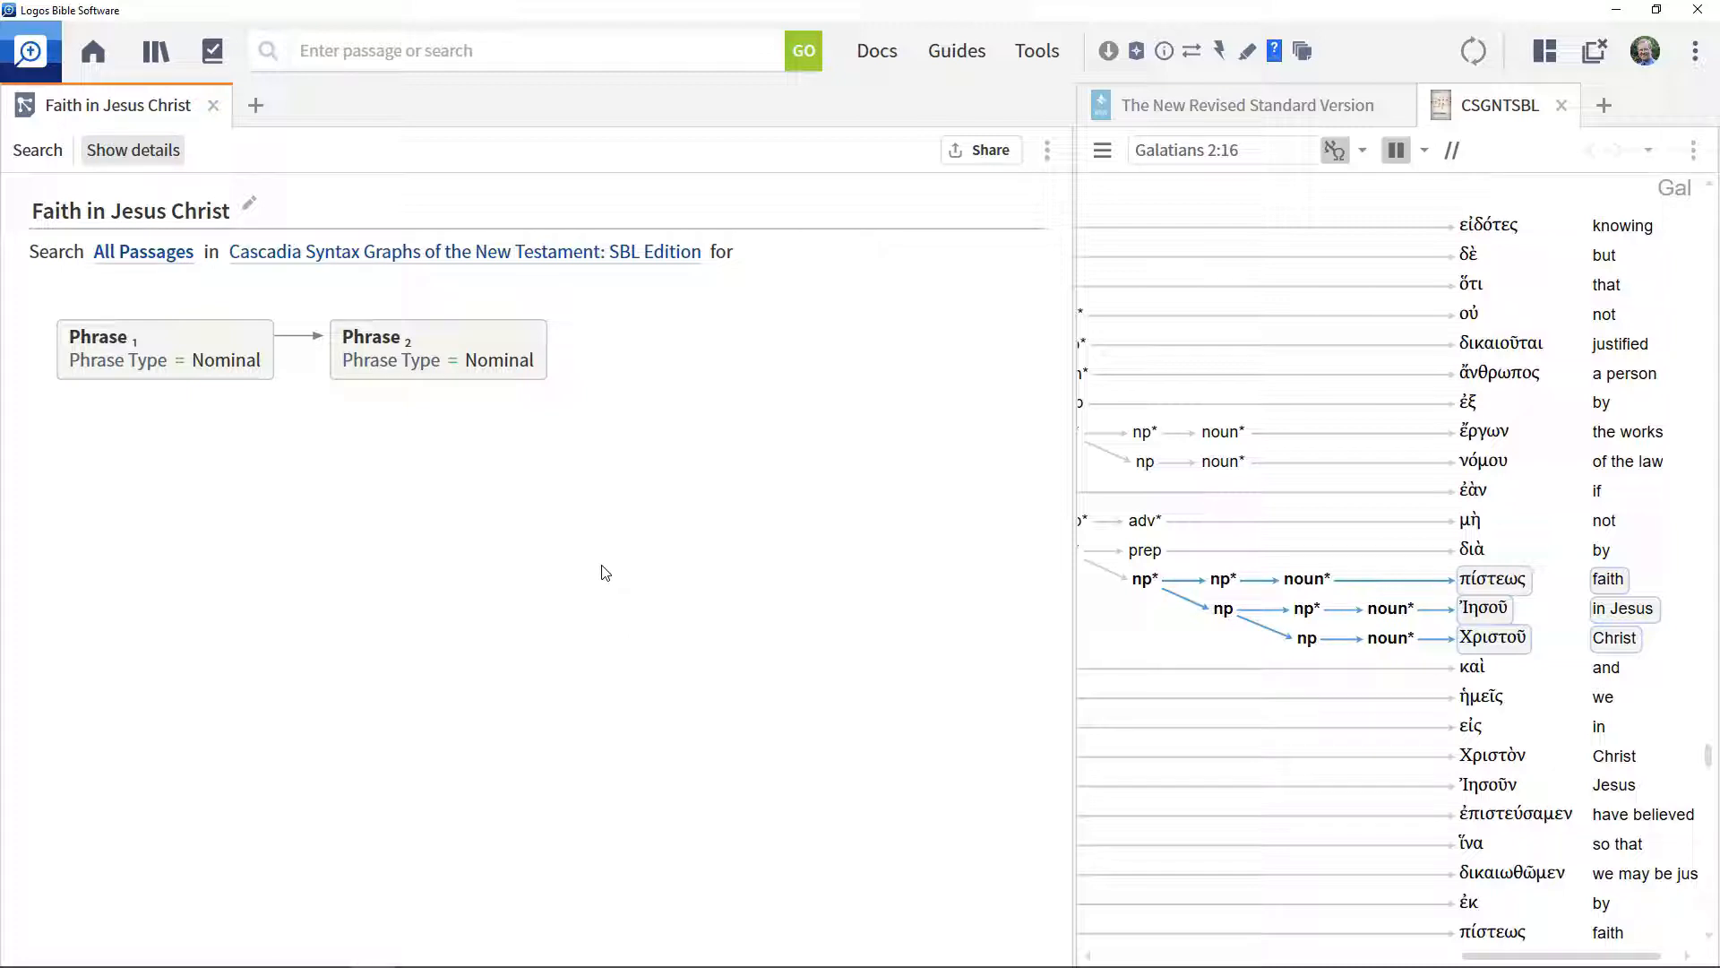
mouse_move(553, 360)
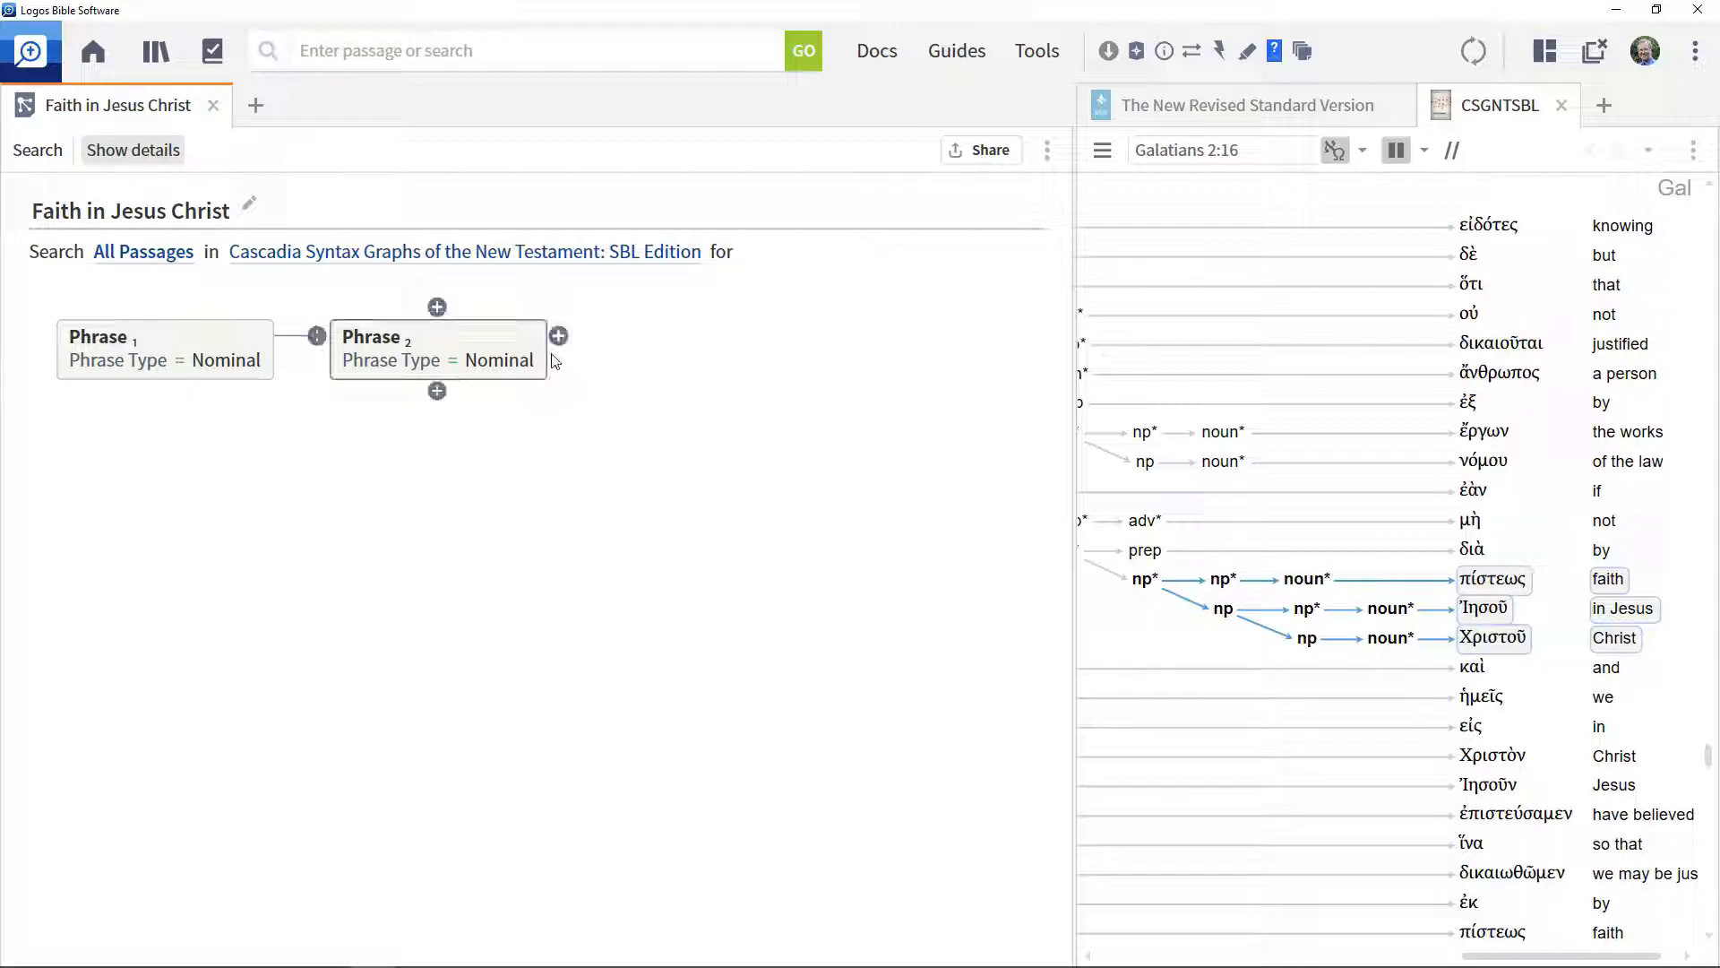
click(557, 336)
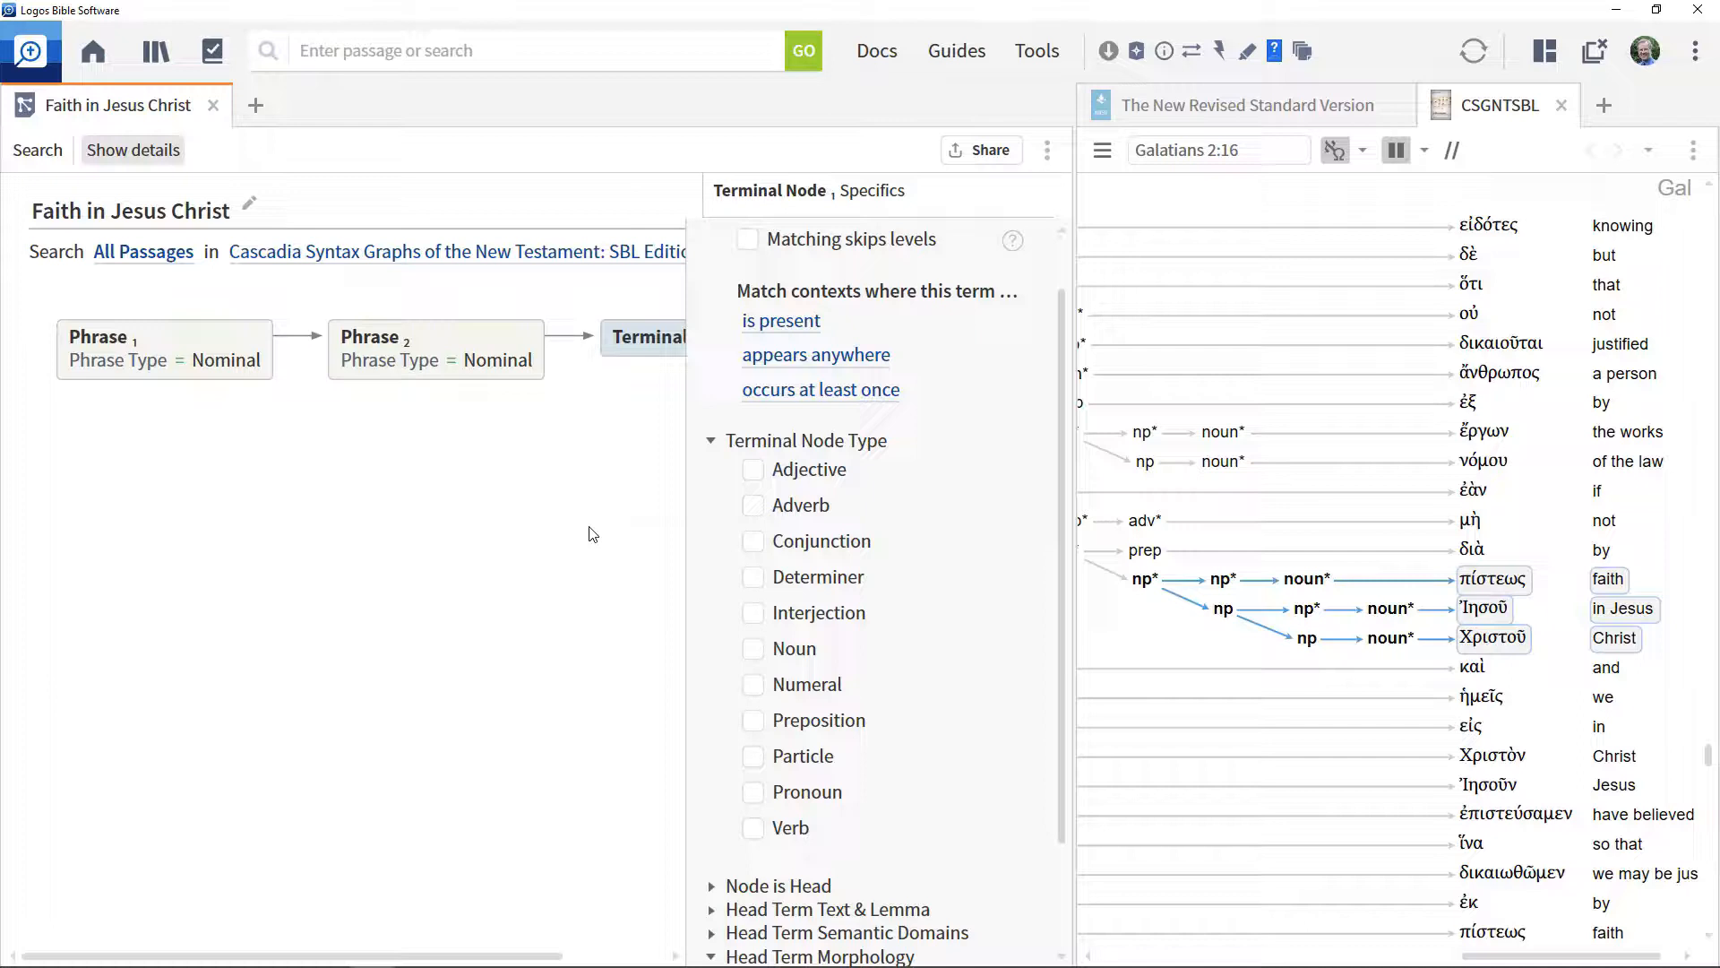
mouse_move(567, 660)
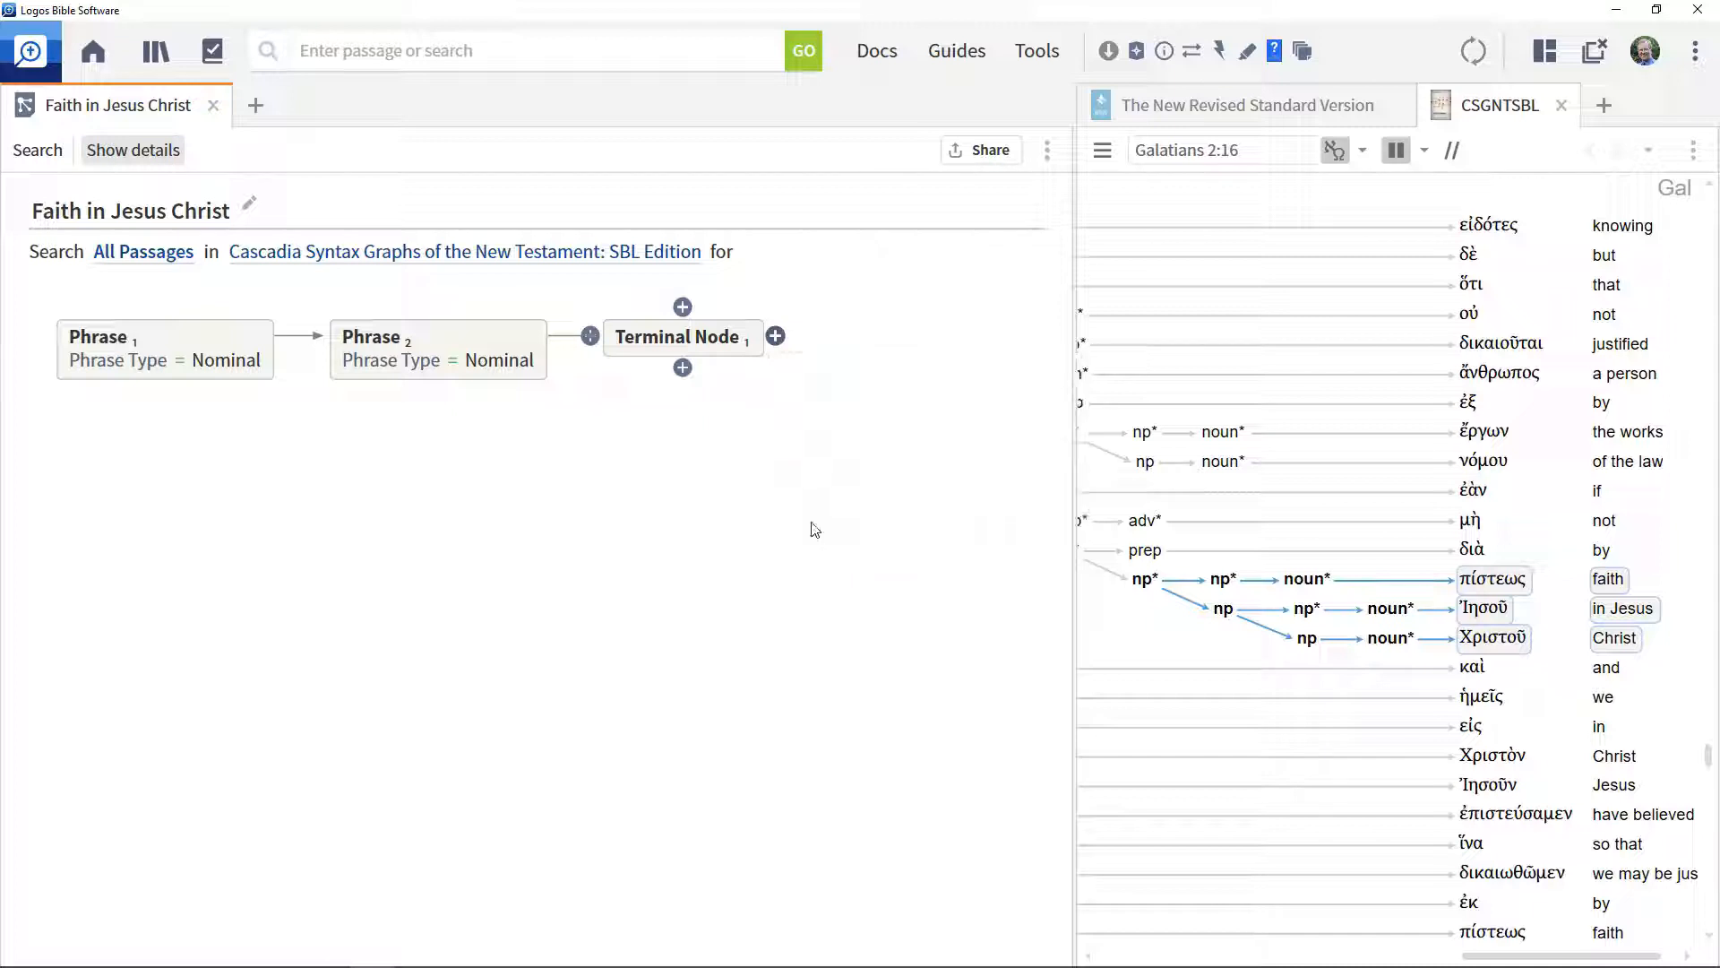
Add Word 1 matching genitive nouns with the lemma πίστις (:pistis)
click(776, 337)
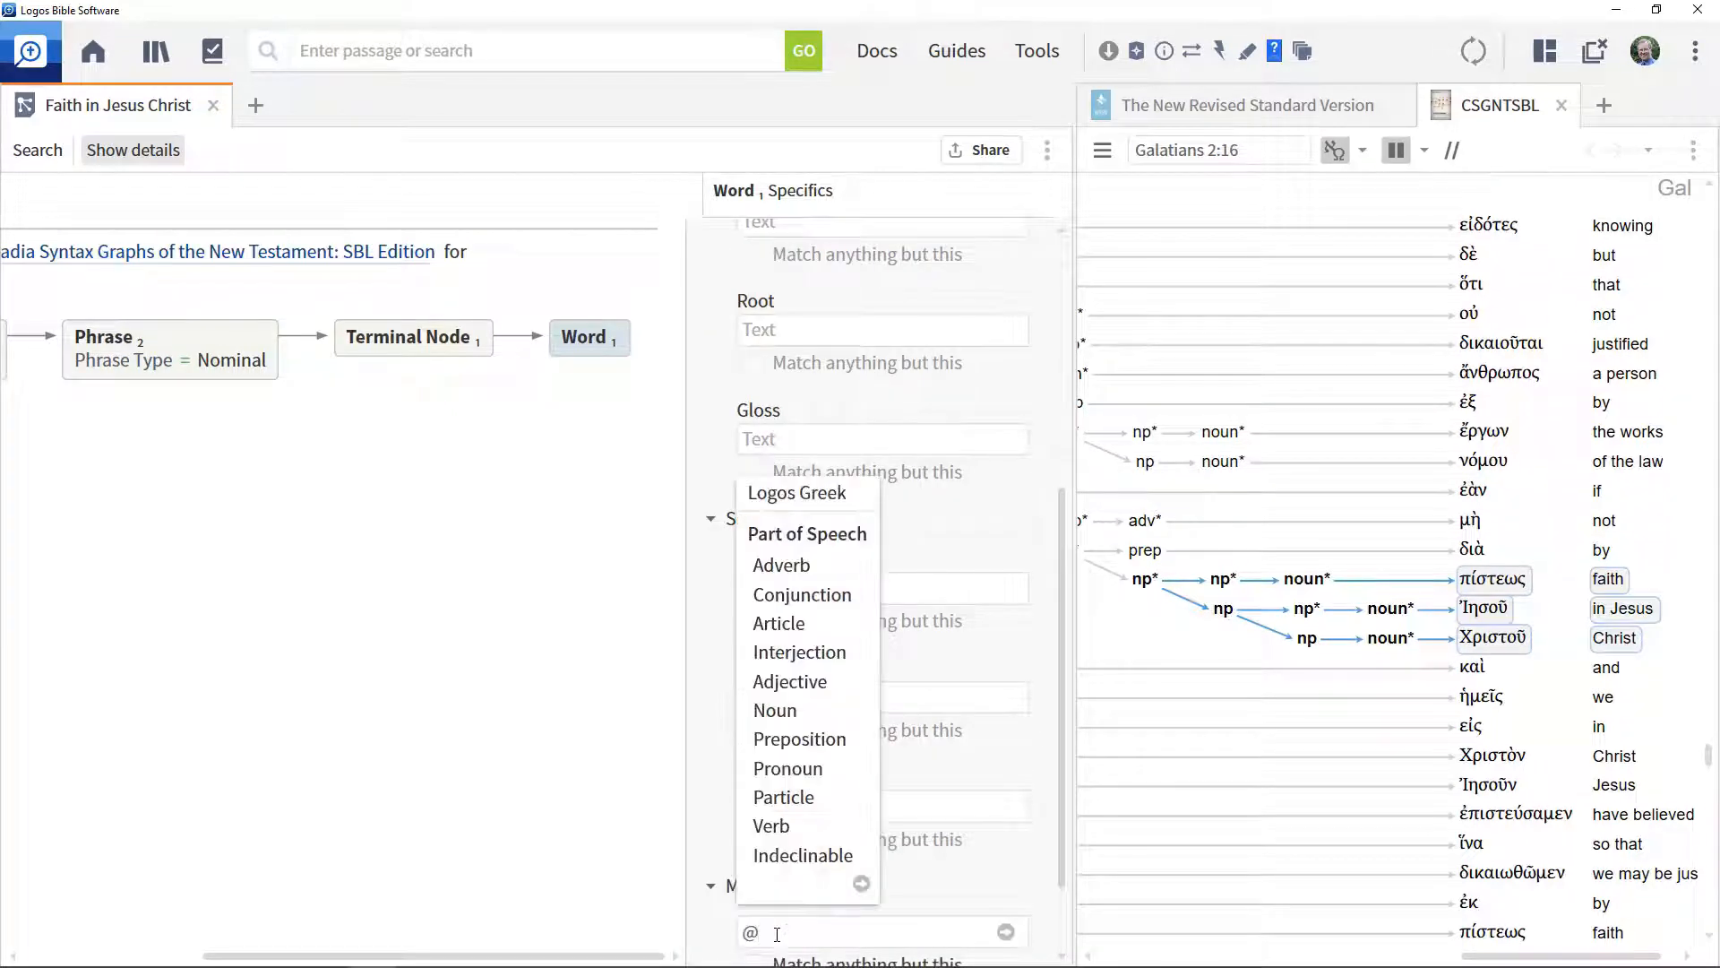
click(774, 710)
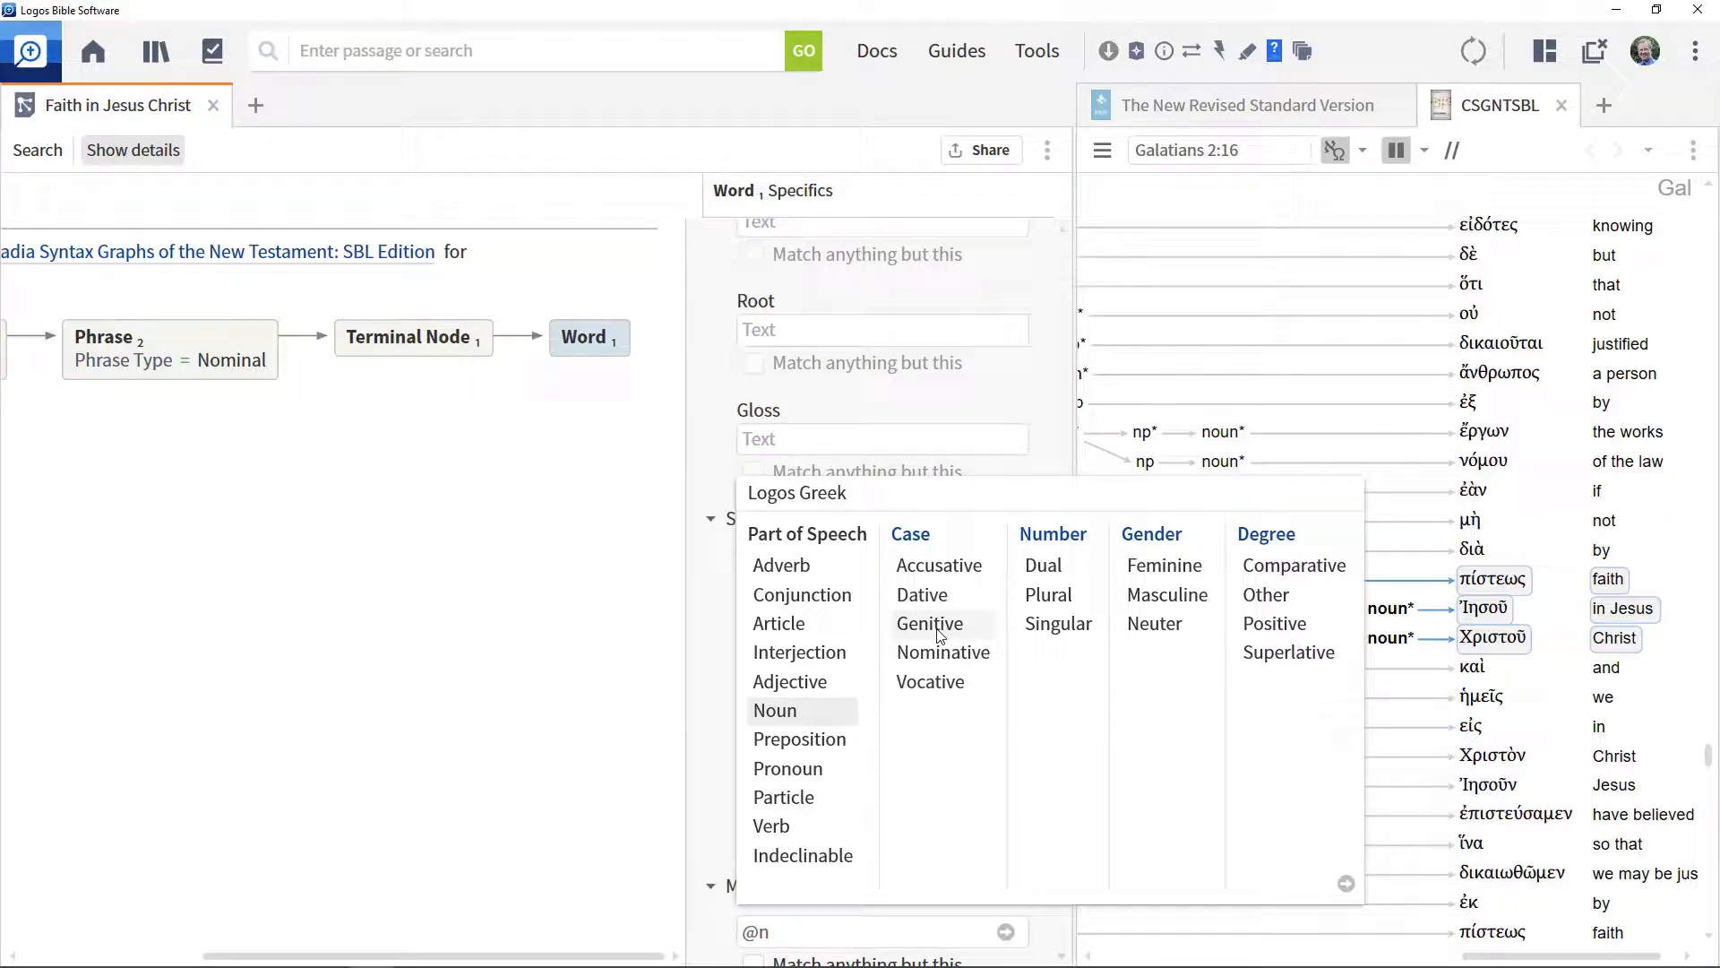
click(929, 624)
text(g)
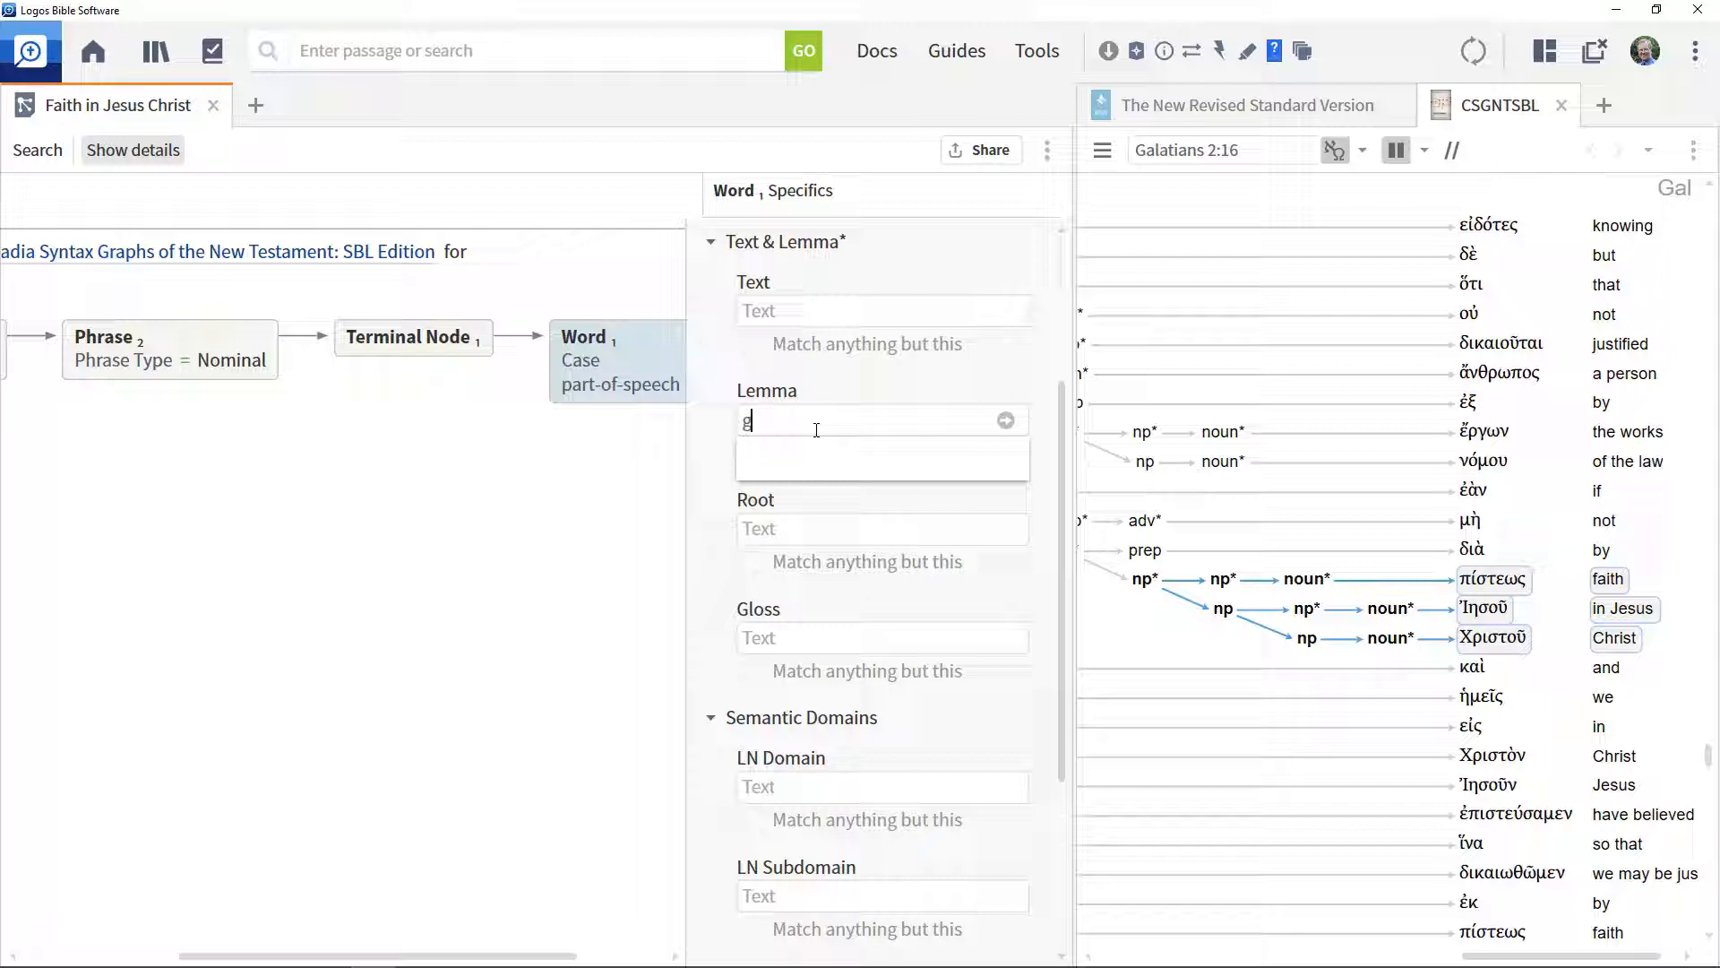
text(:pistis)
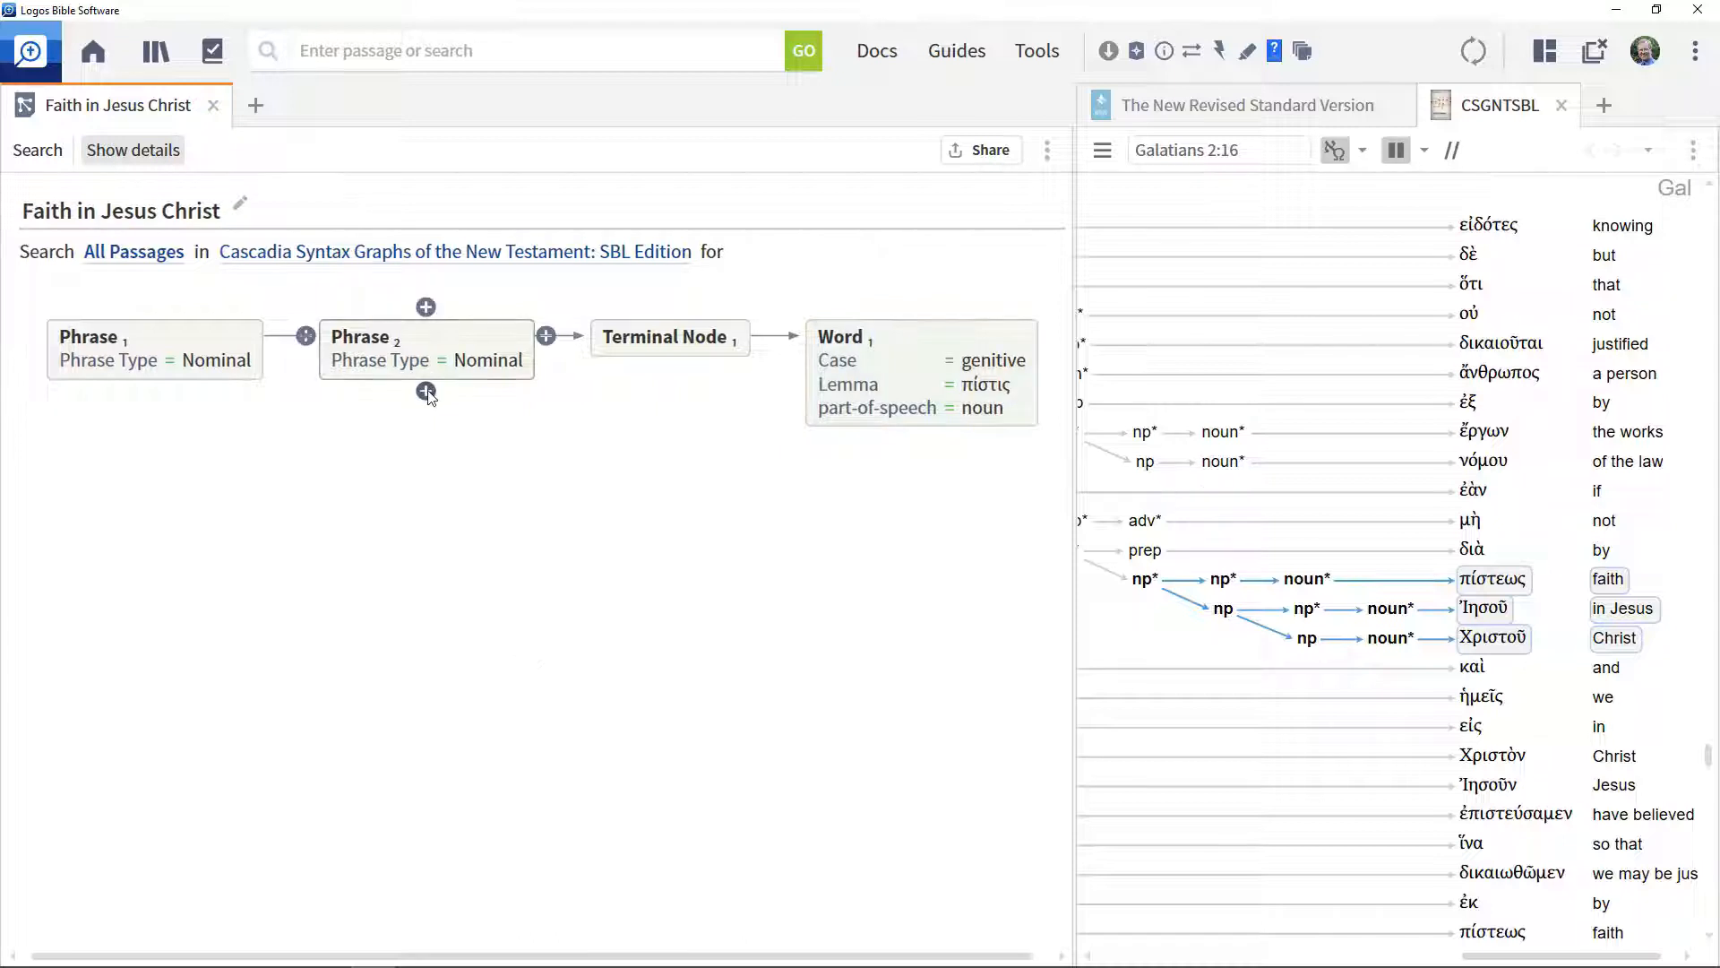
Add nominal Phrase 3 containing nominal Phrase 4 with a second terminal node
click(427, 392)
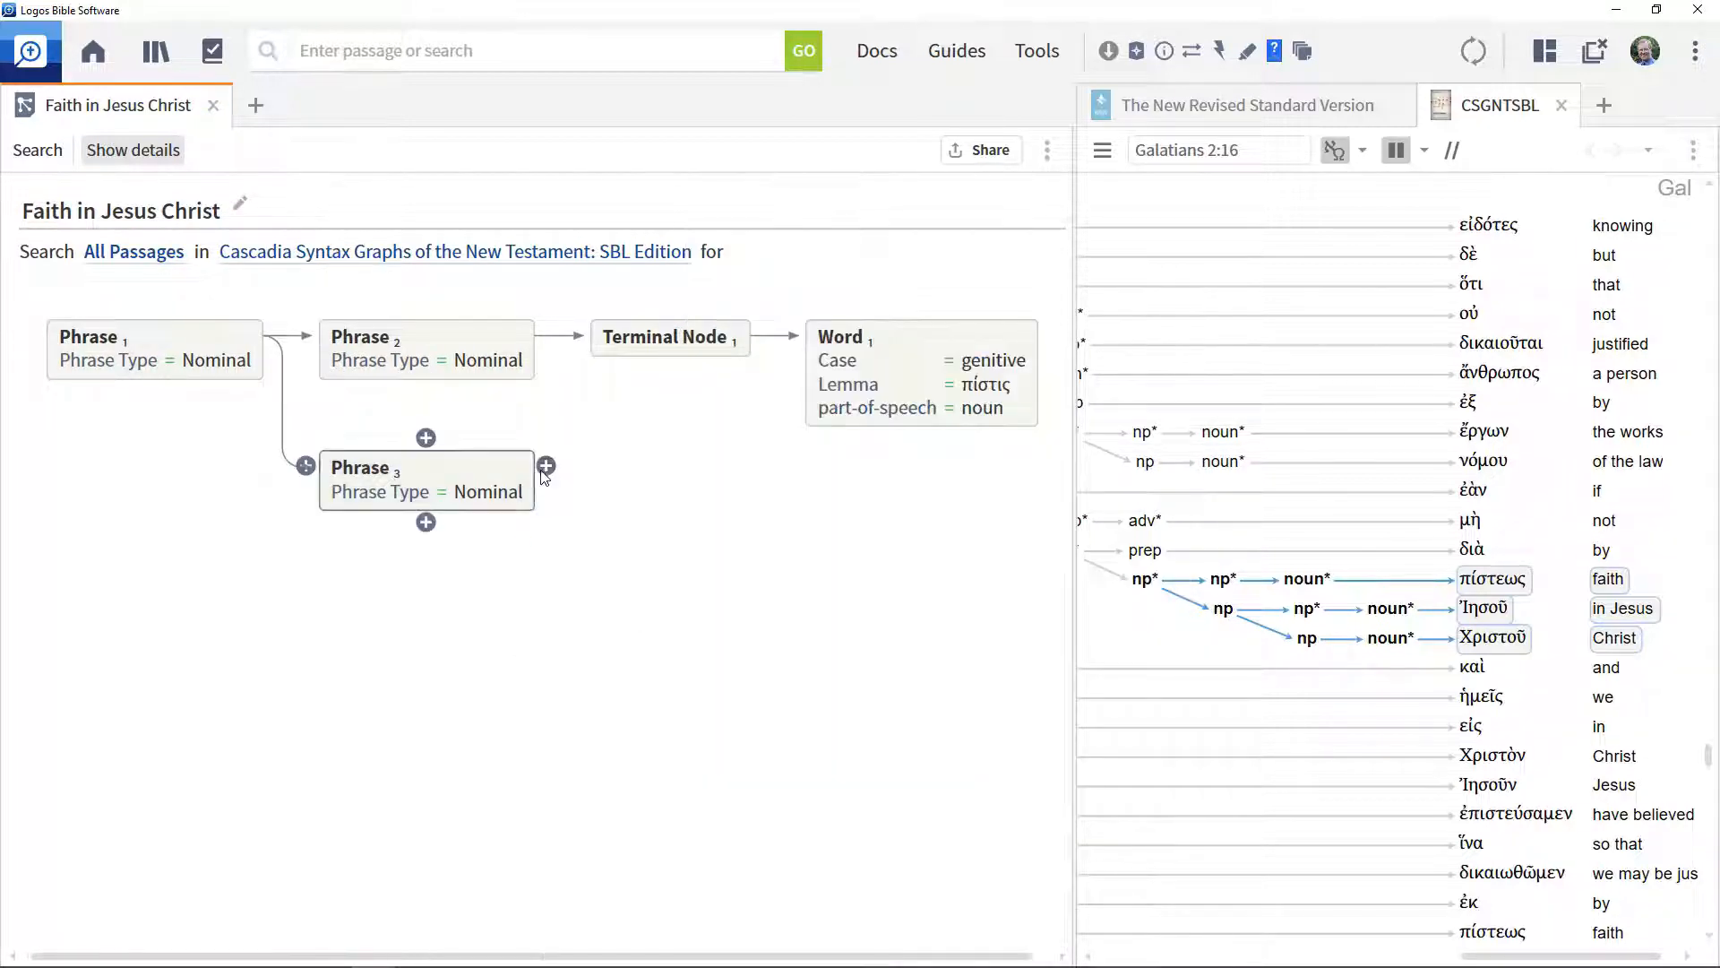
click(546, 466)
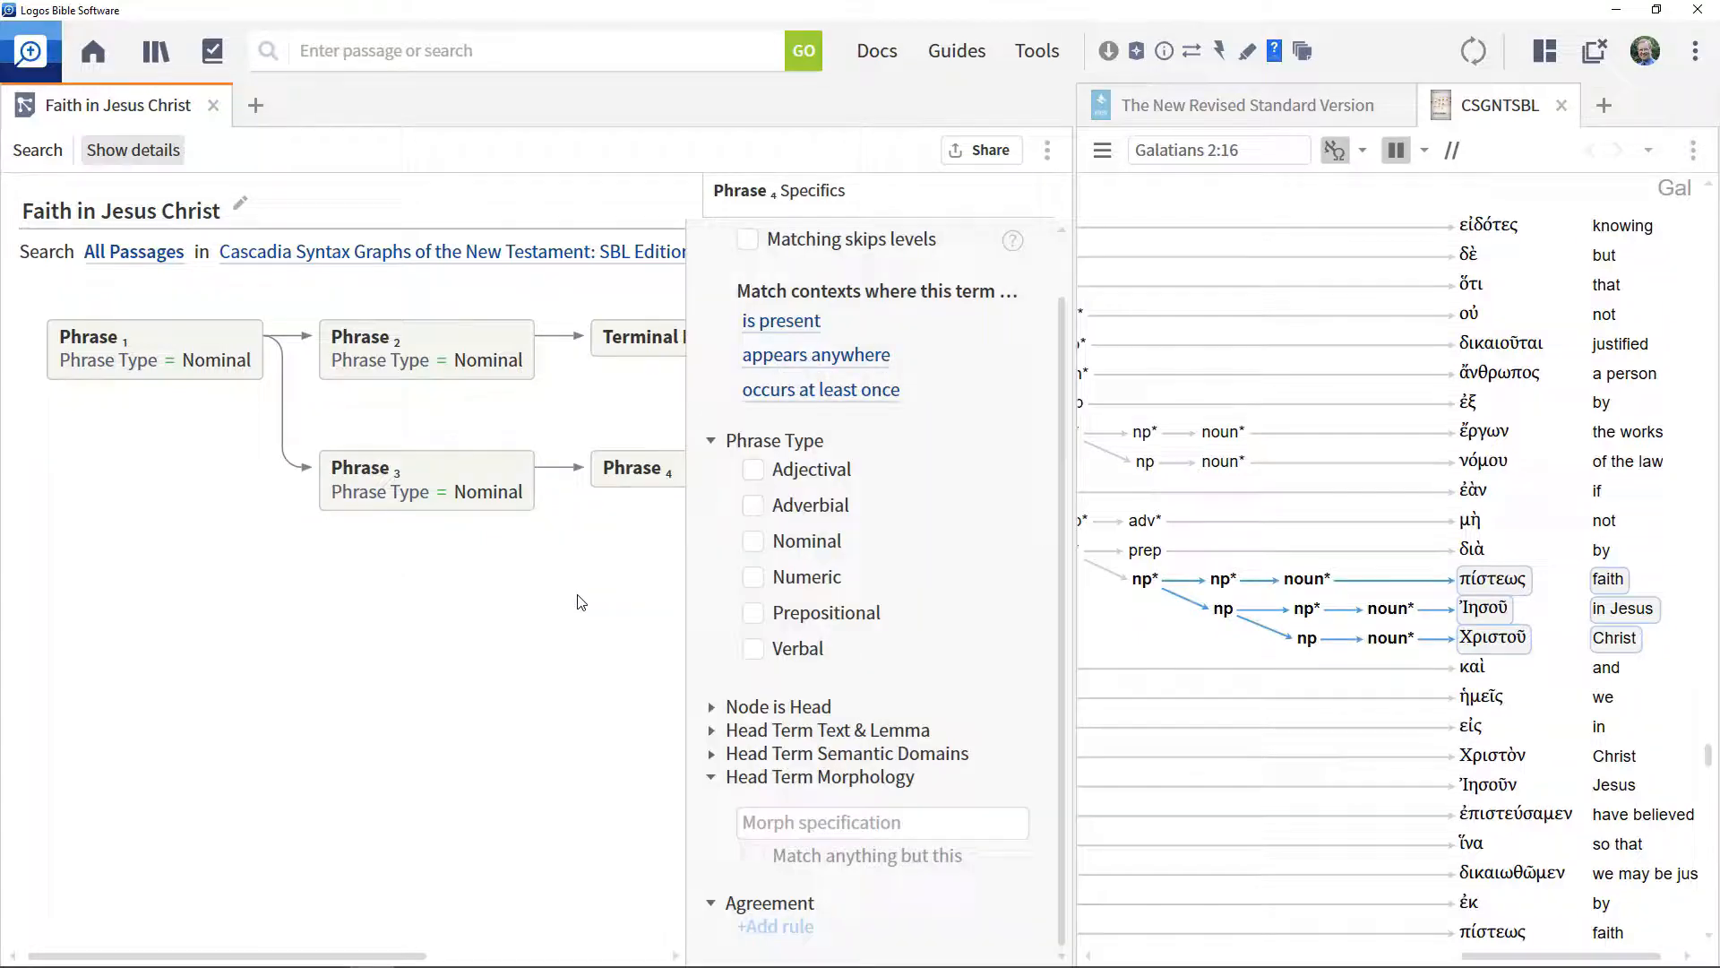
click(752, 540)
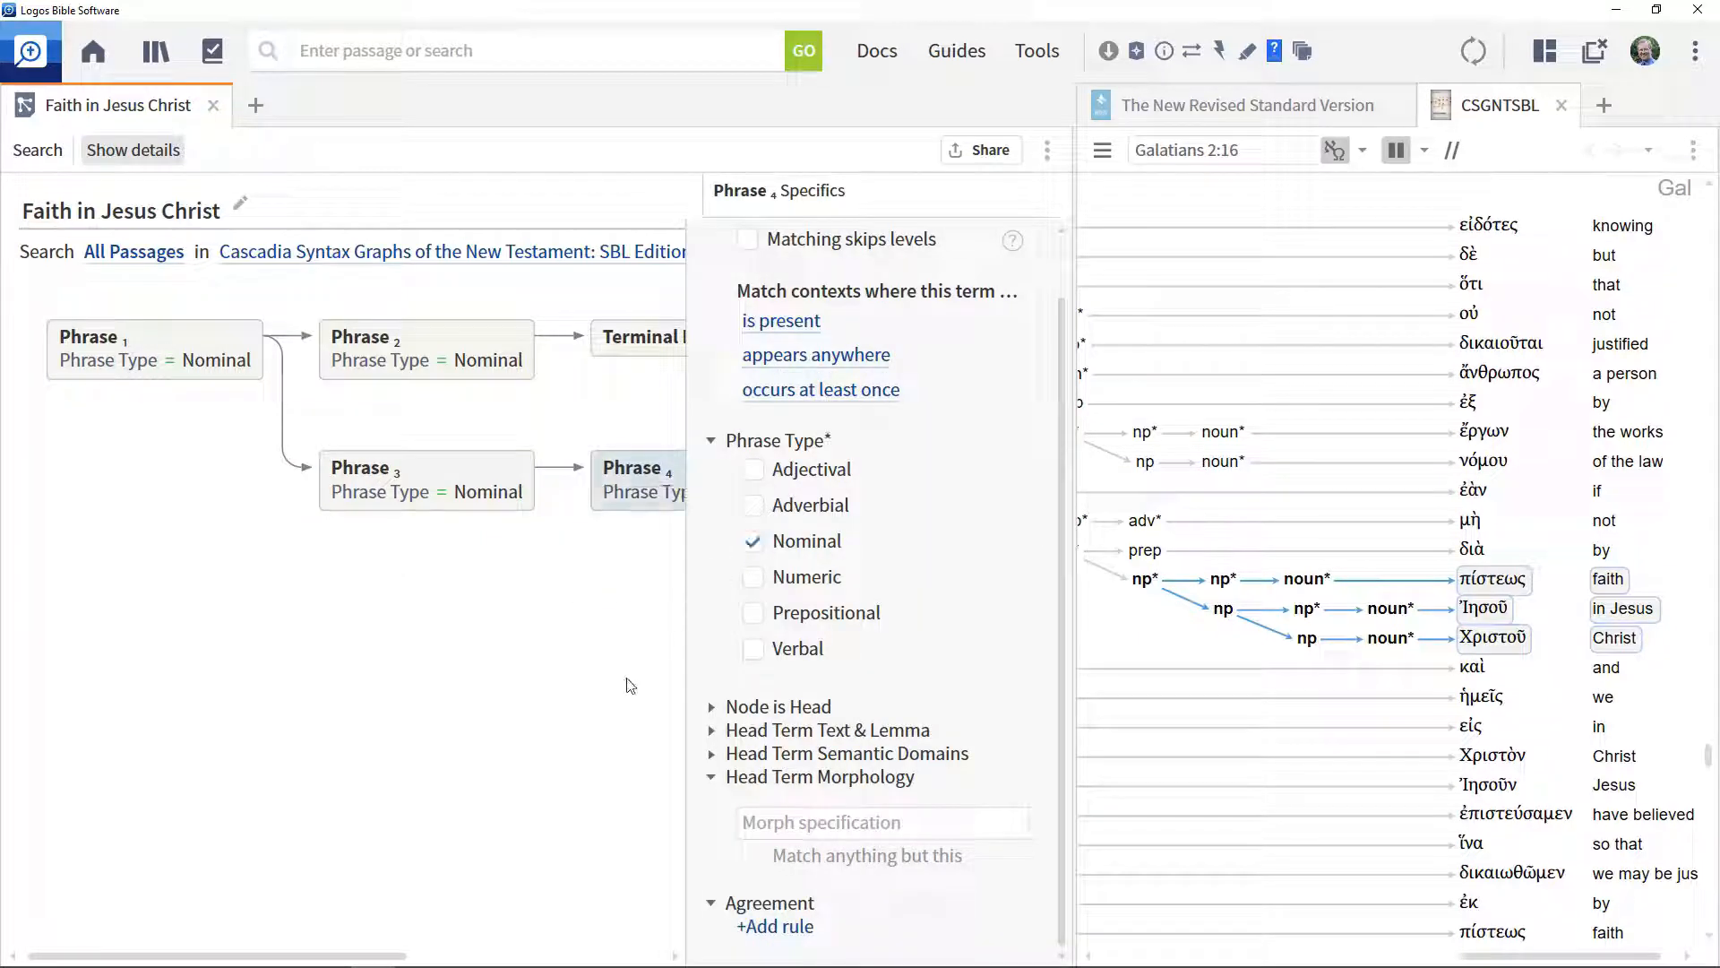
click(817, 465)
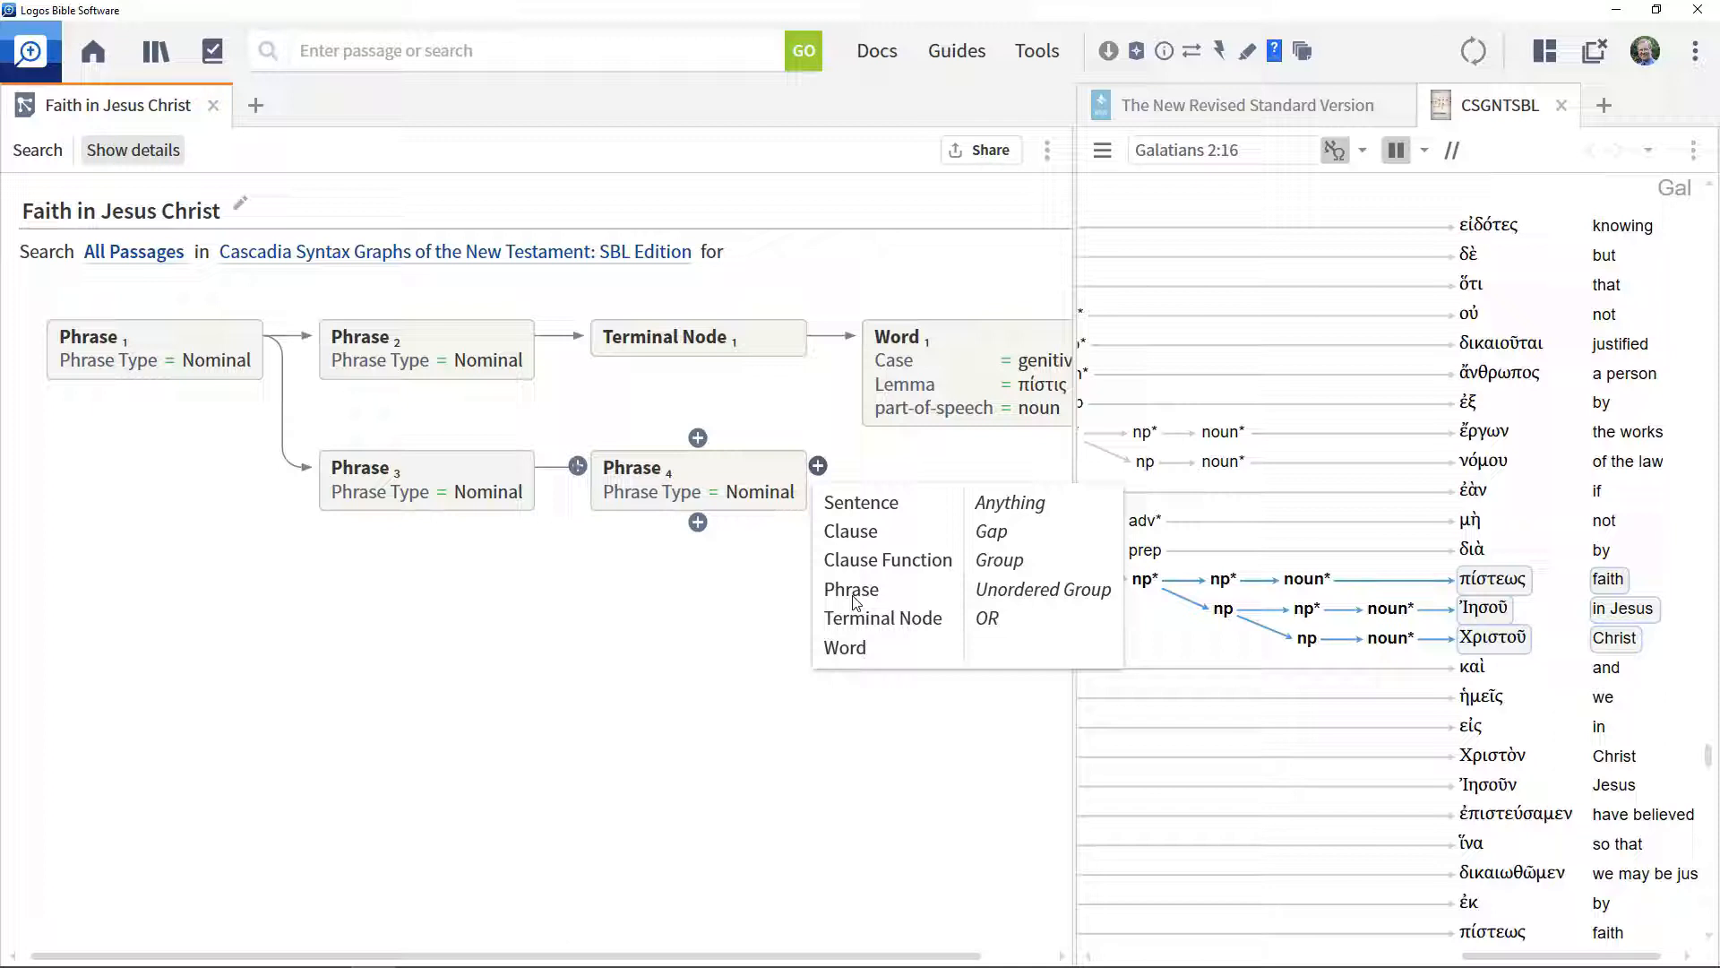
click(884, 617)
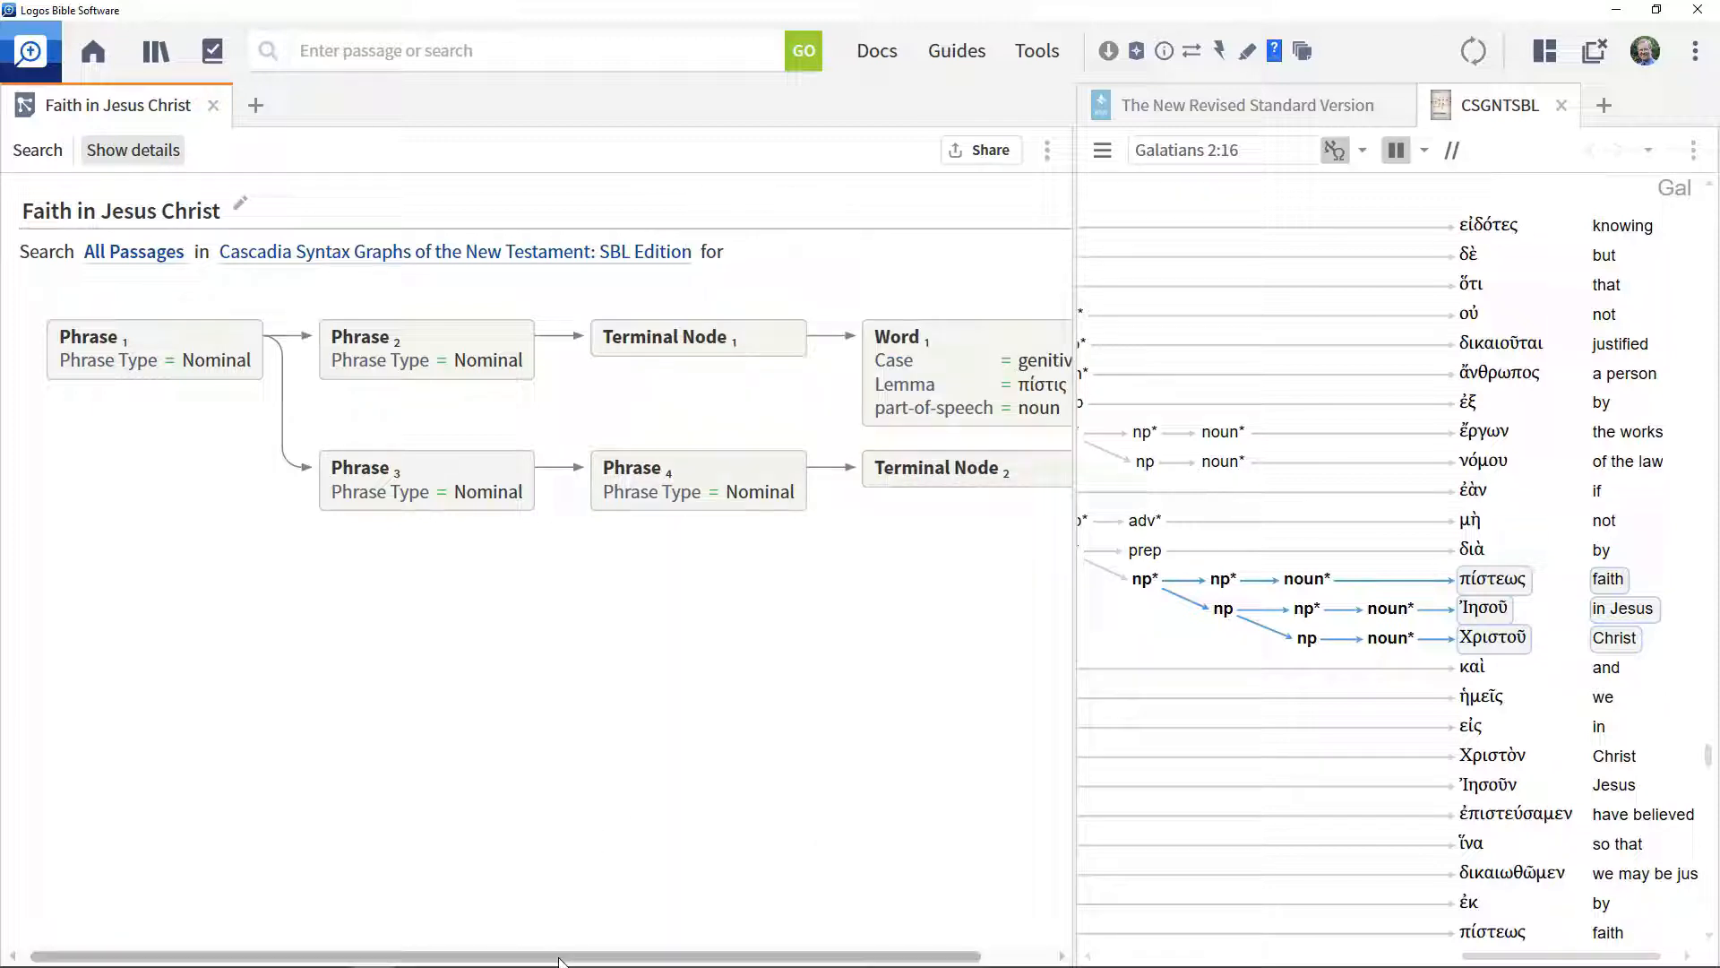
scroll(right, 3)
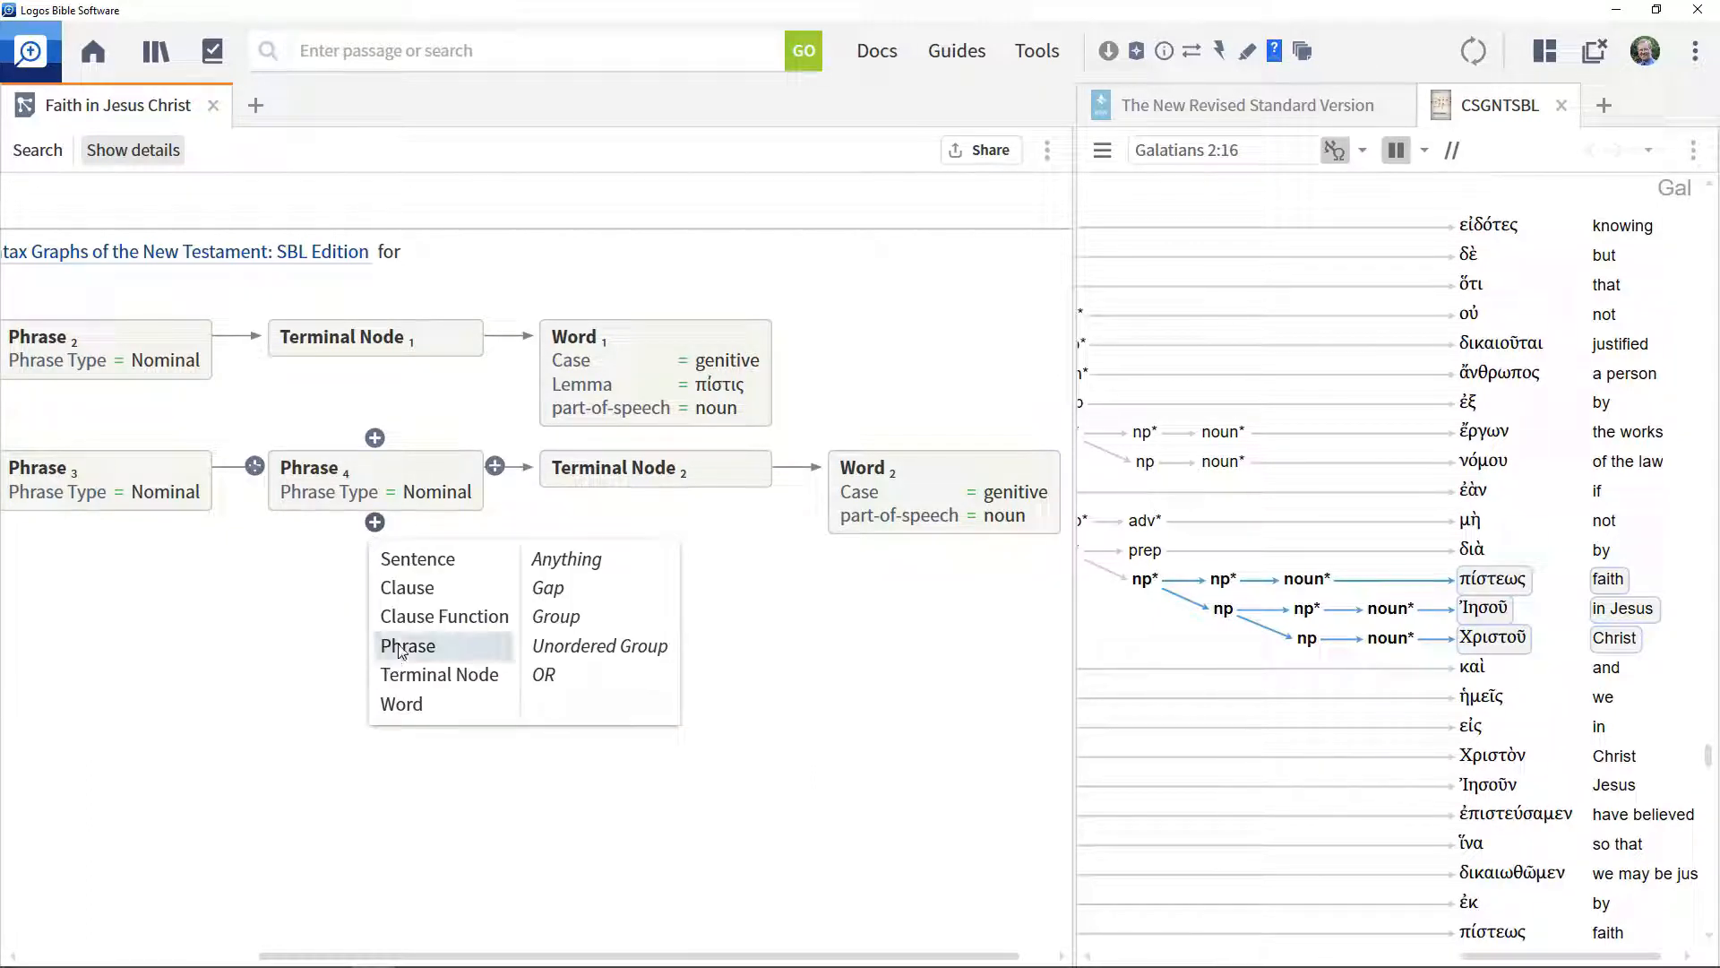
Under Phrase 3, add nominal Phrase 5 leading to Terminal Node 3 and Word 3
click(407, 646)
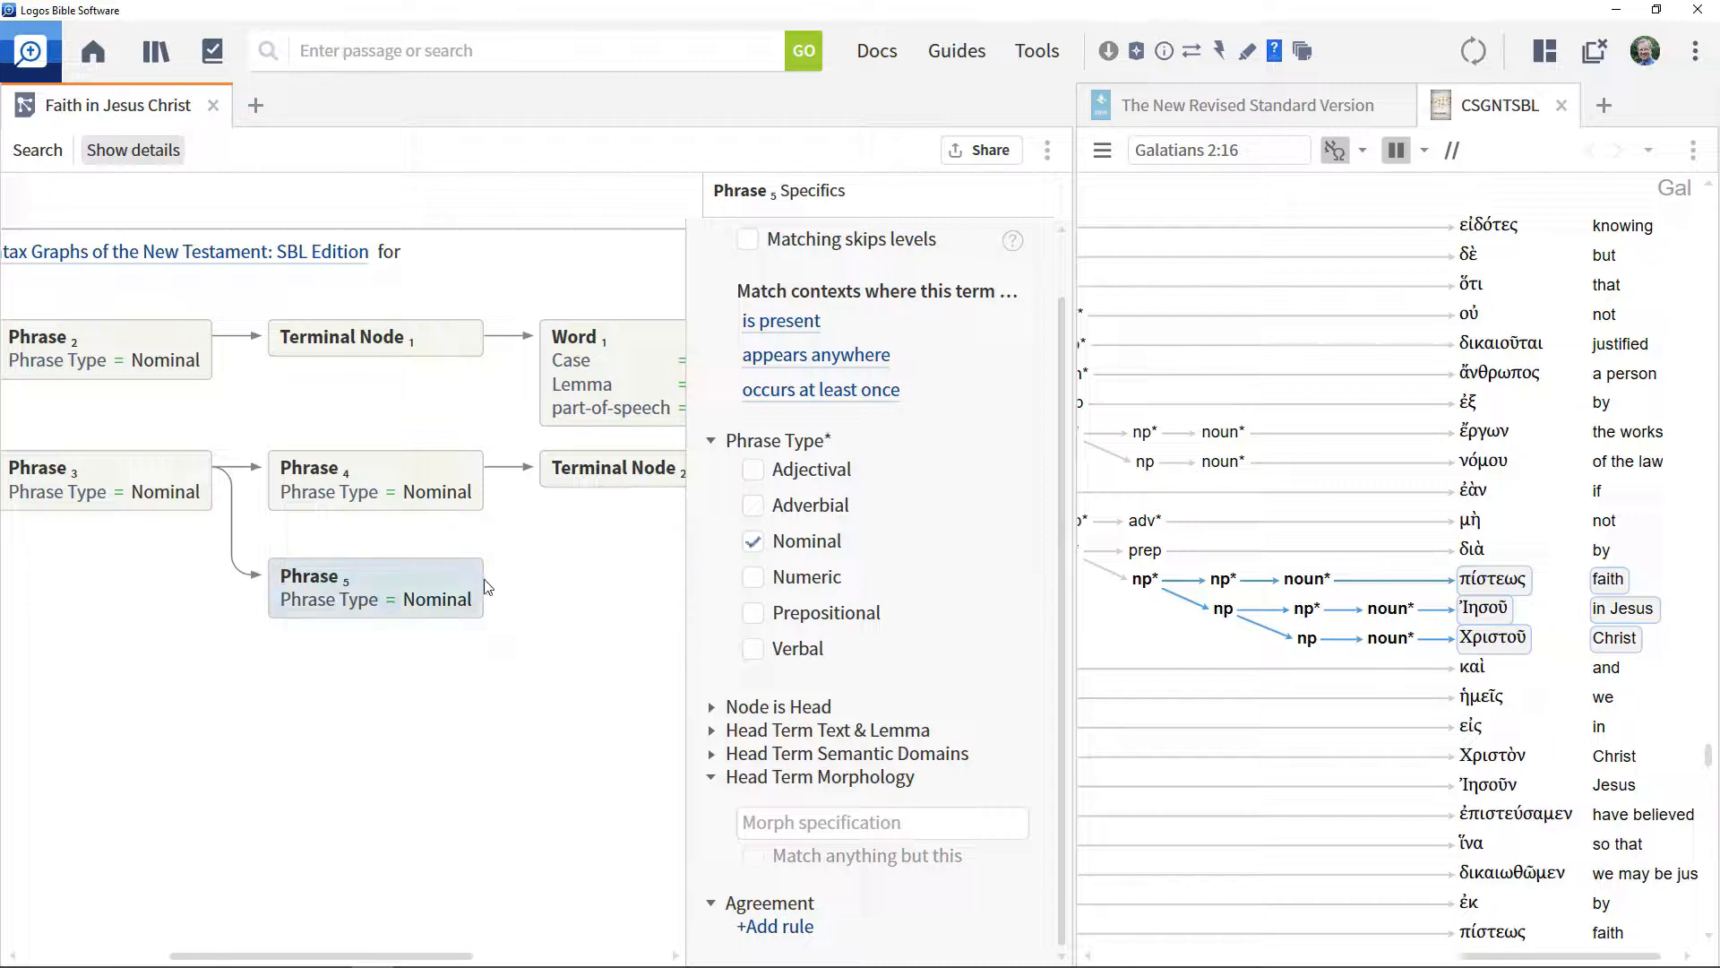
click(493, 574)
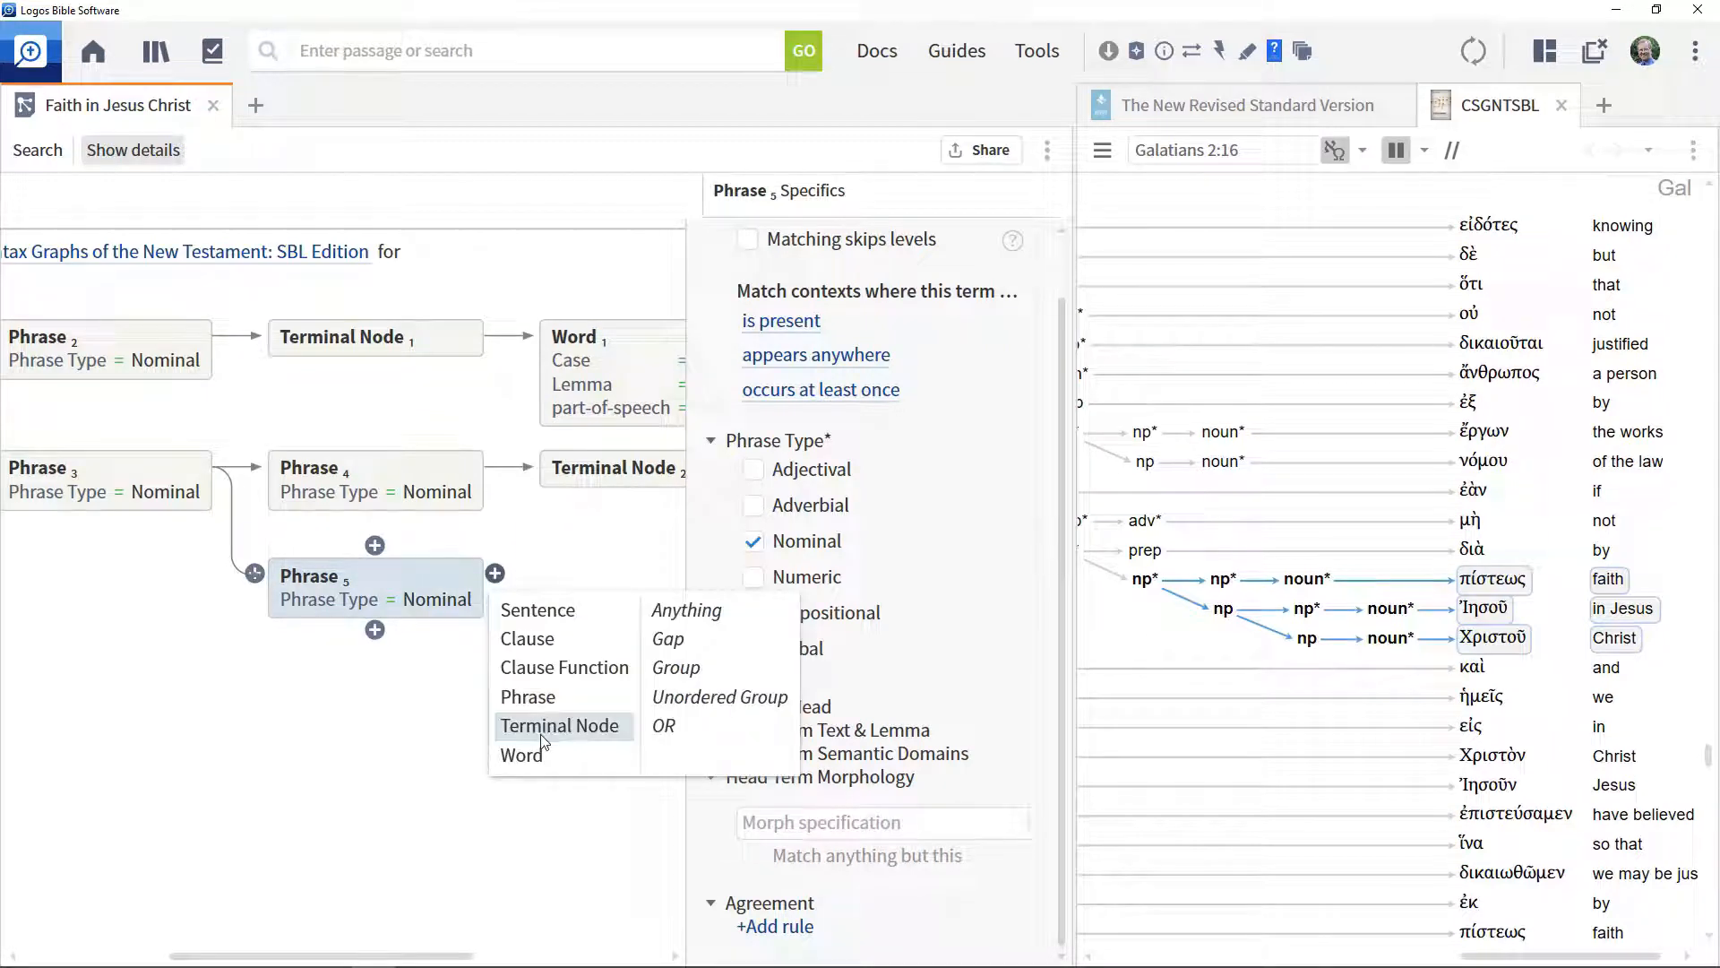
click(559, 725)
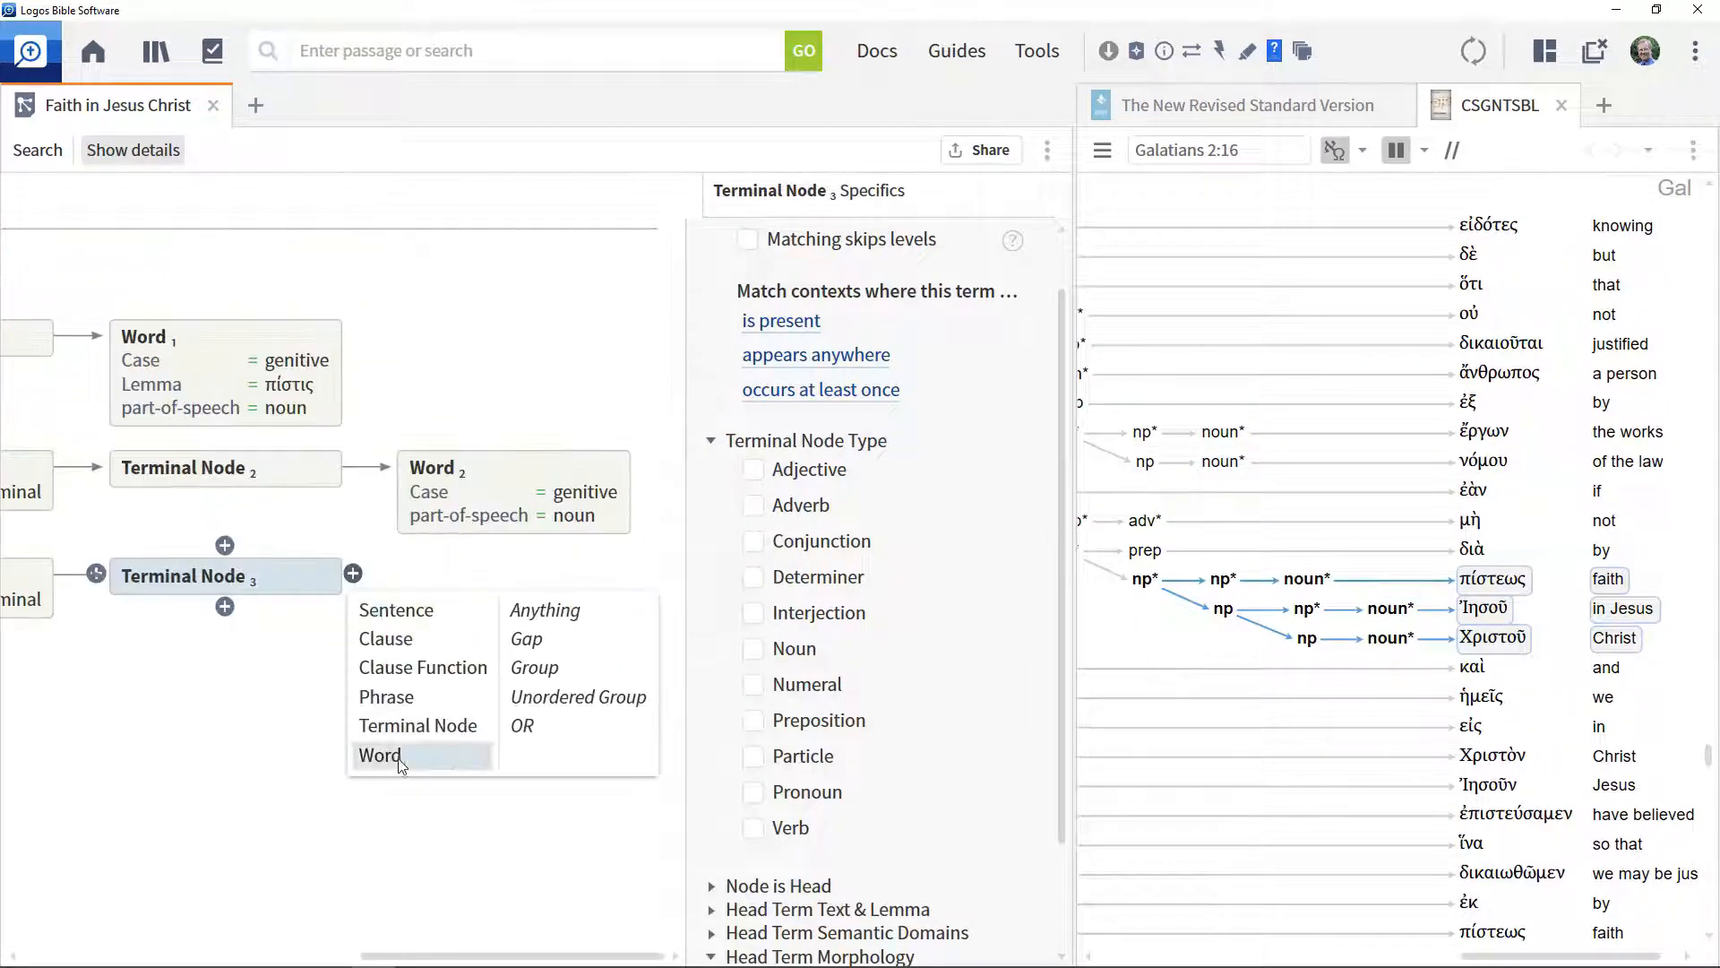
click(378, 754)
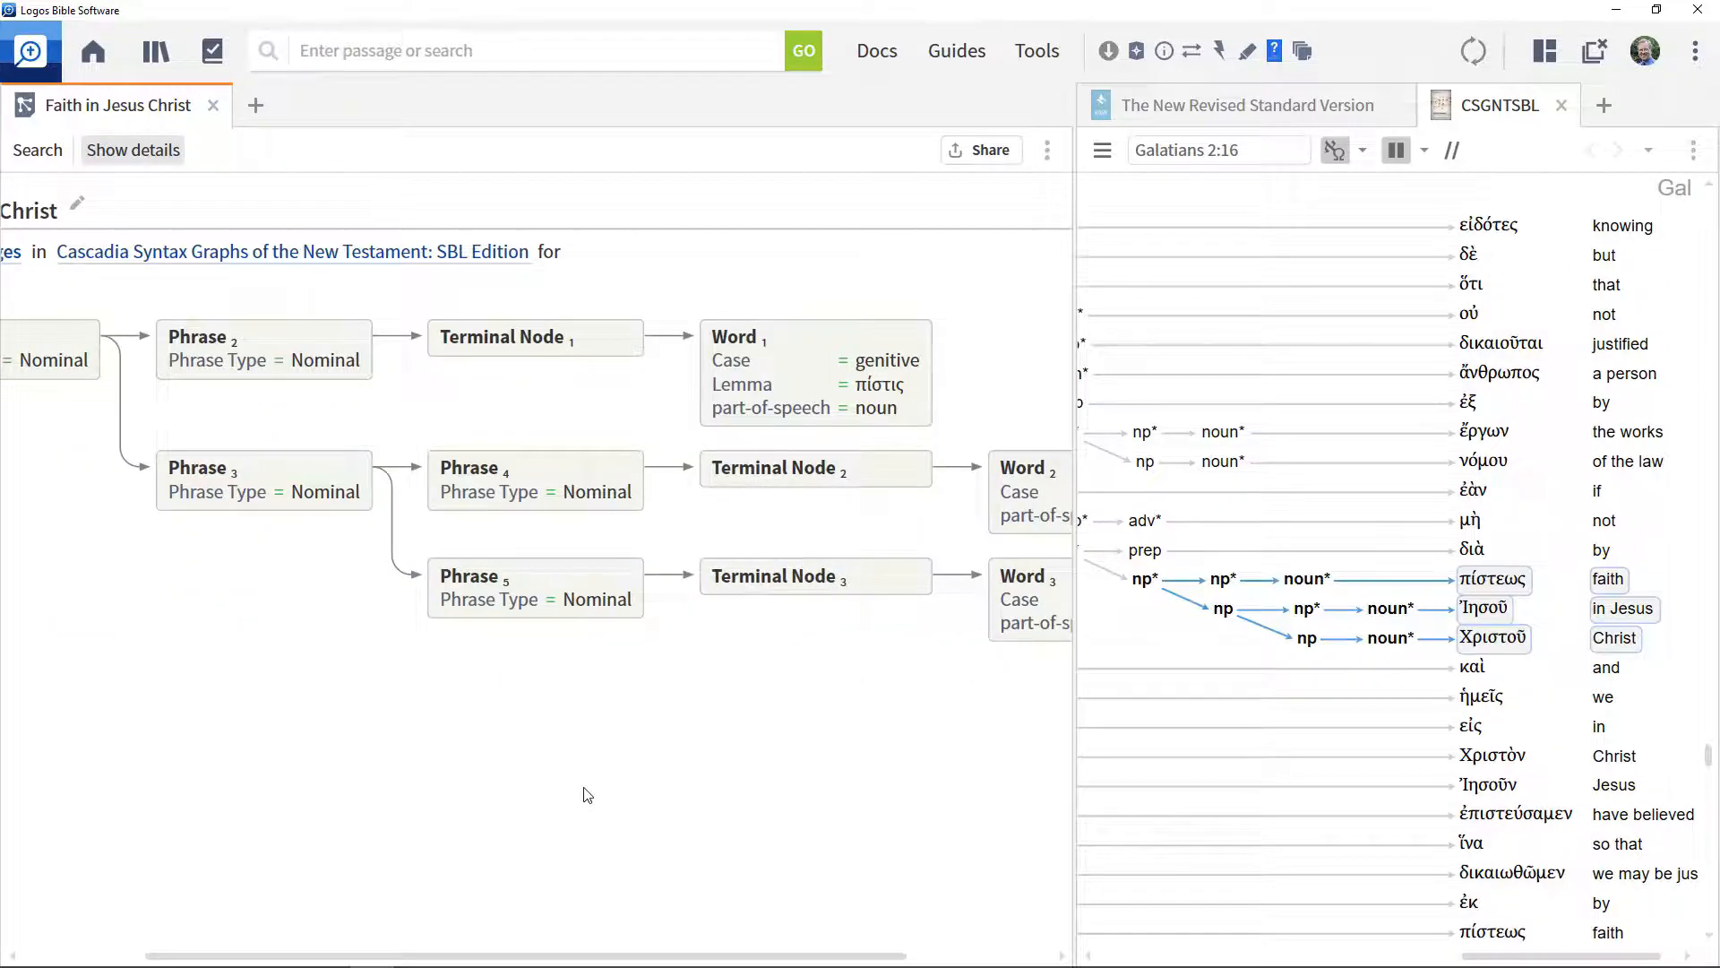
mouse_move(36, 150)
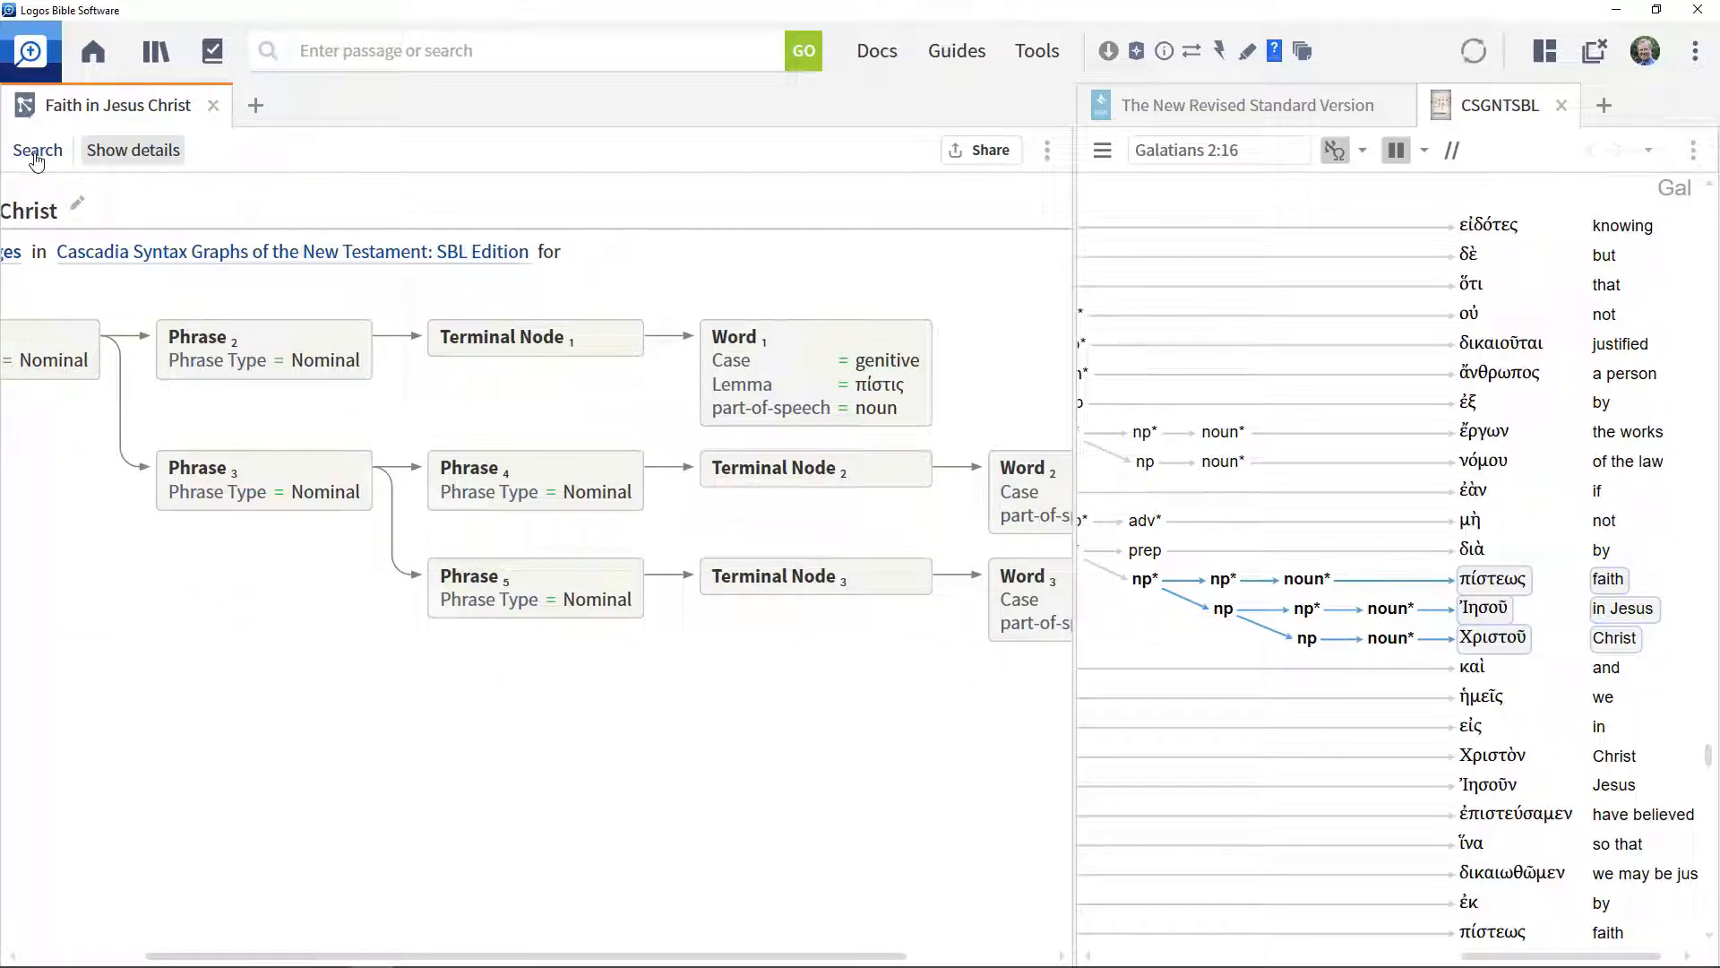
Run the query, listing Romans 3:22, Galatians 2:16 and Galatians 3:22
click(1604, 106)
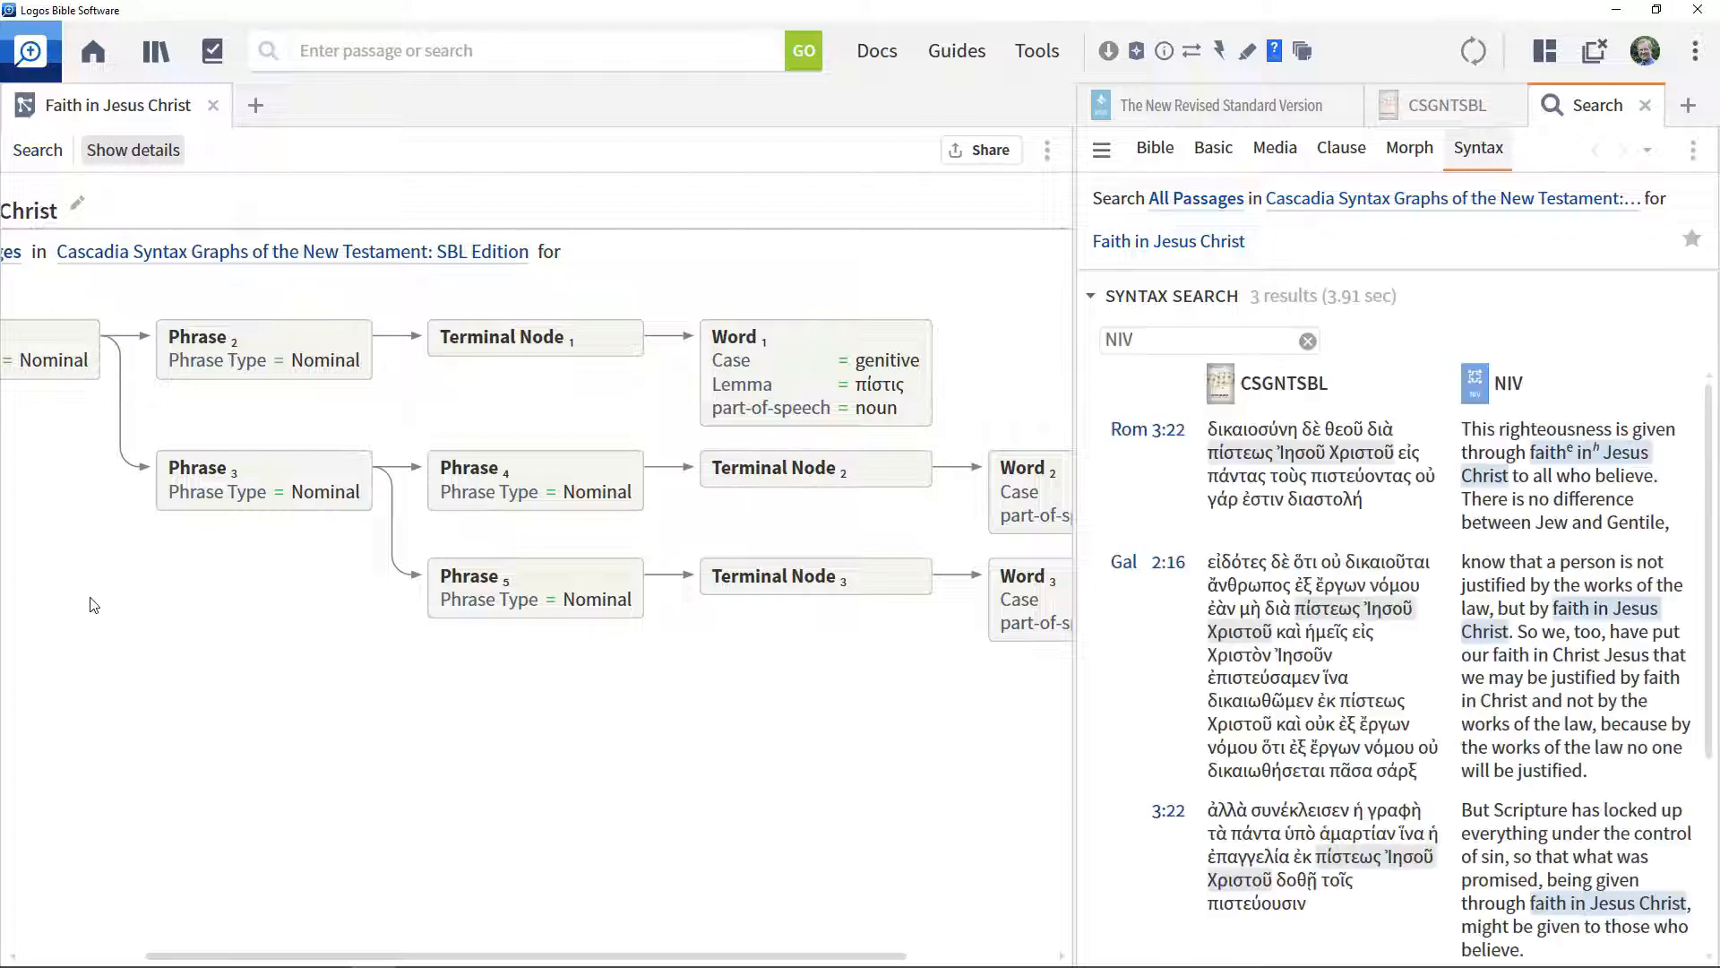
click(1307, 342)
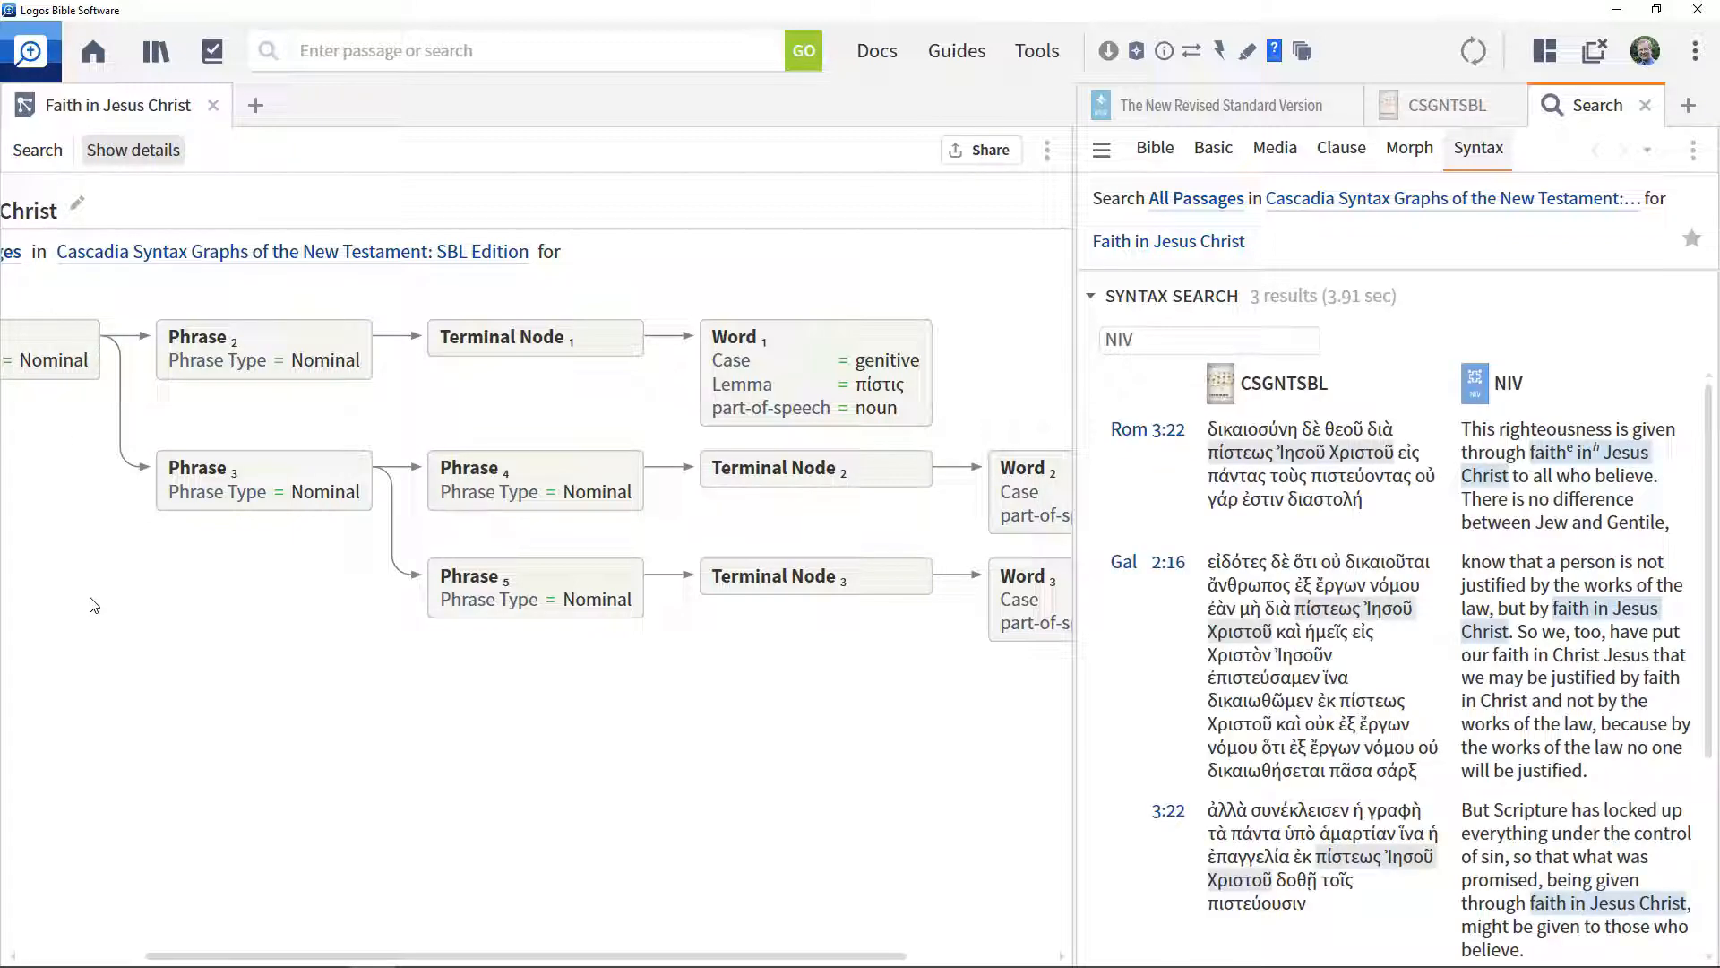